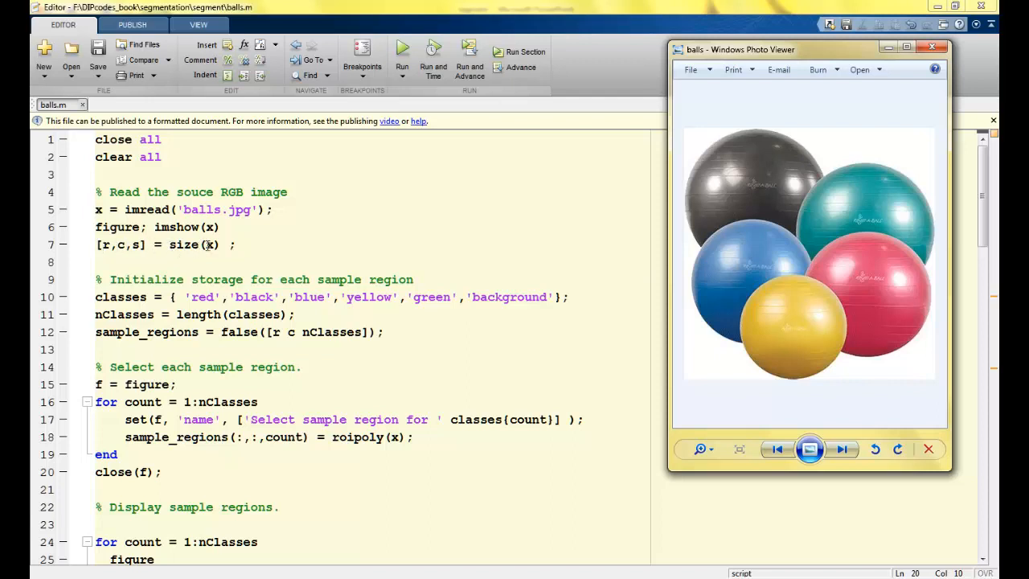
Review balls.m code for image size, false([r c nClasses]) mask and roipoly(x) sampling.
click(931, 46)
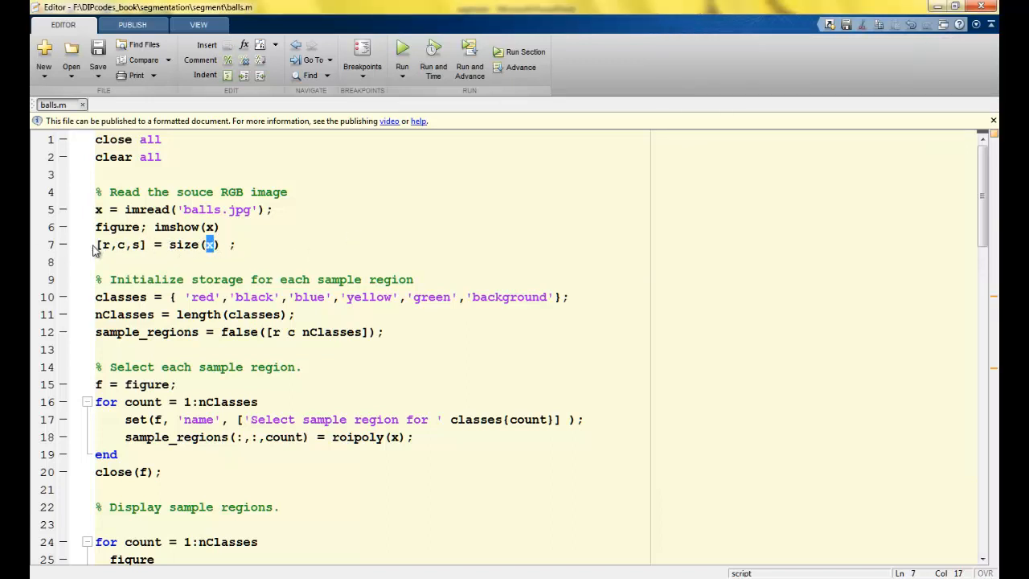
double_click(120, 245)
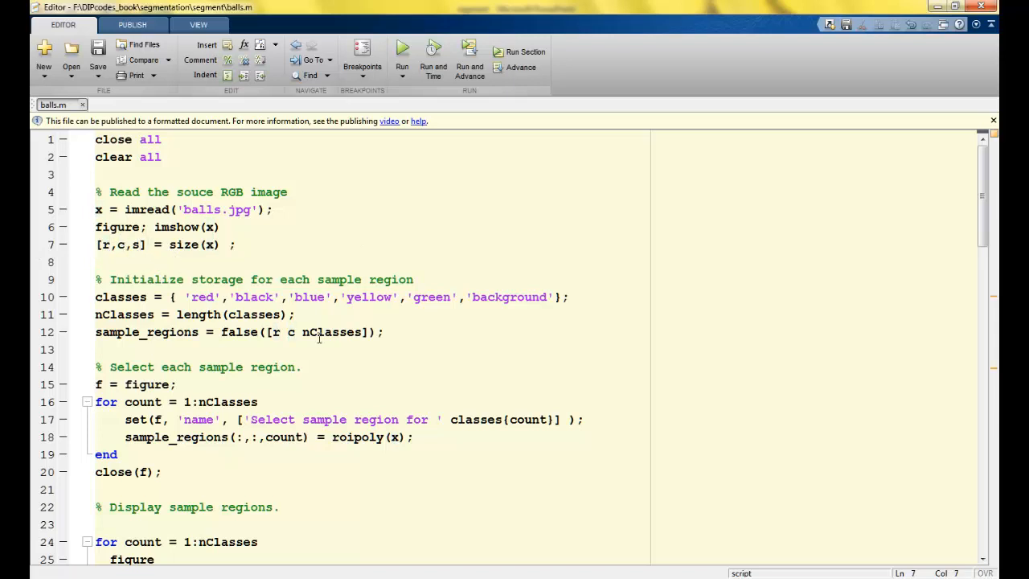
mouse_move(272, 282)
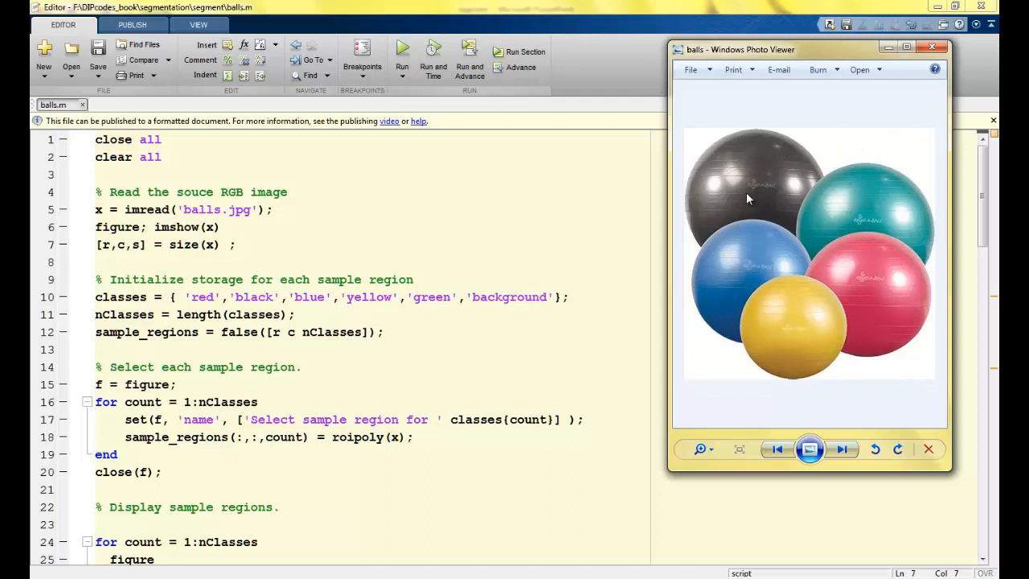
mouse_move(750, 295)
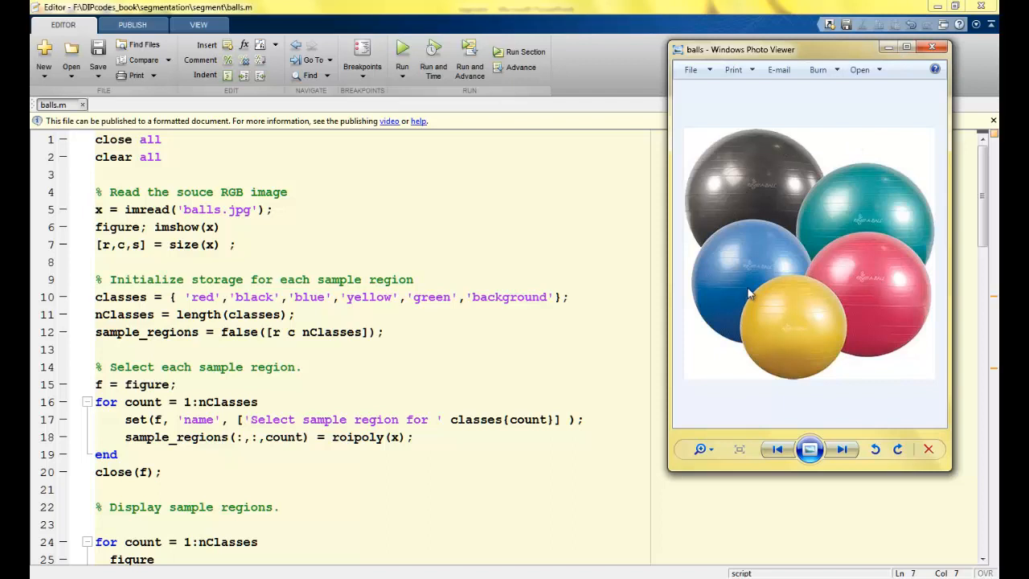
mouse_move(798, 304)
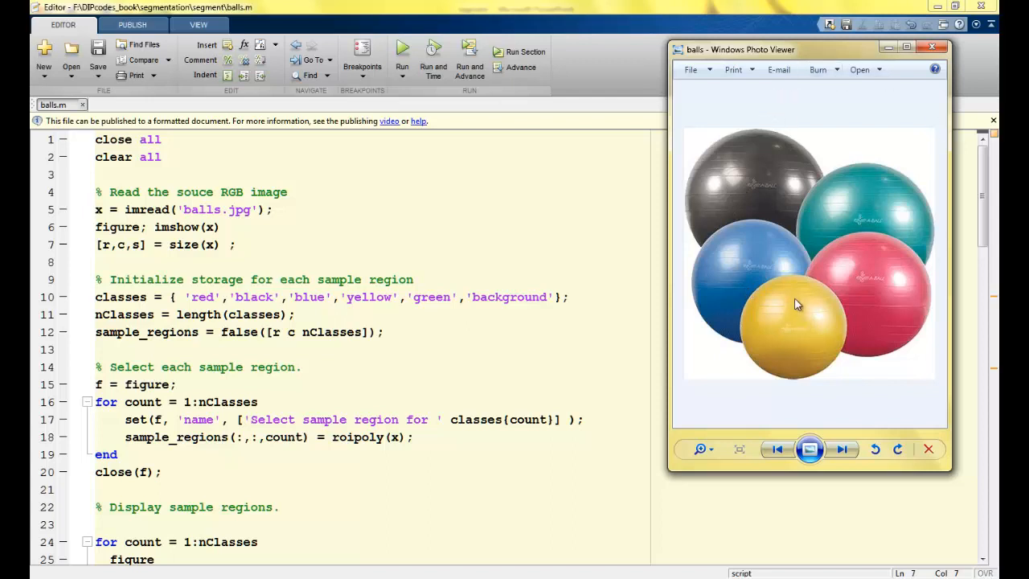
mouse_move(91, 328)
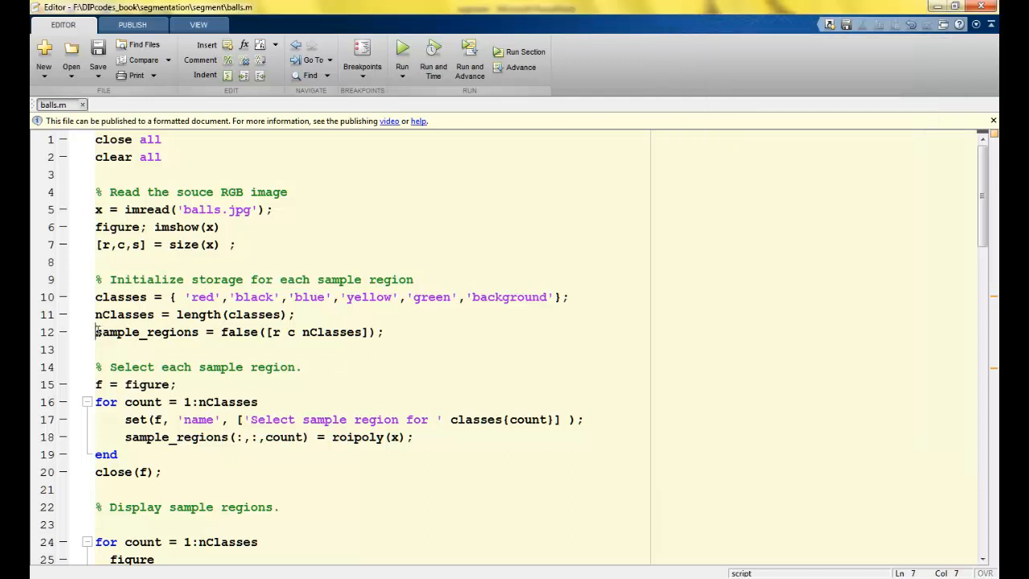
double_click(147, 332)
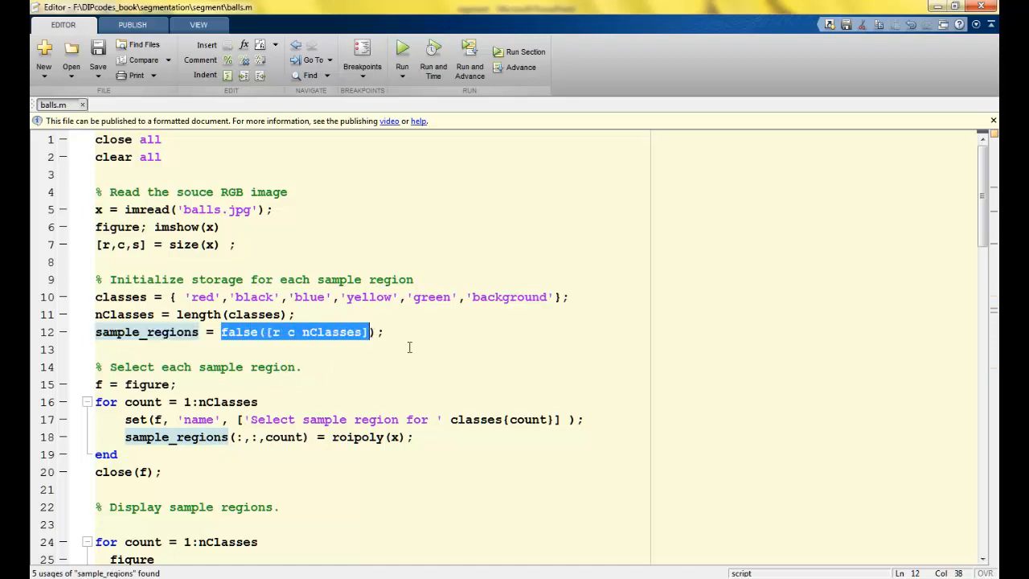
scroll(down, 3)
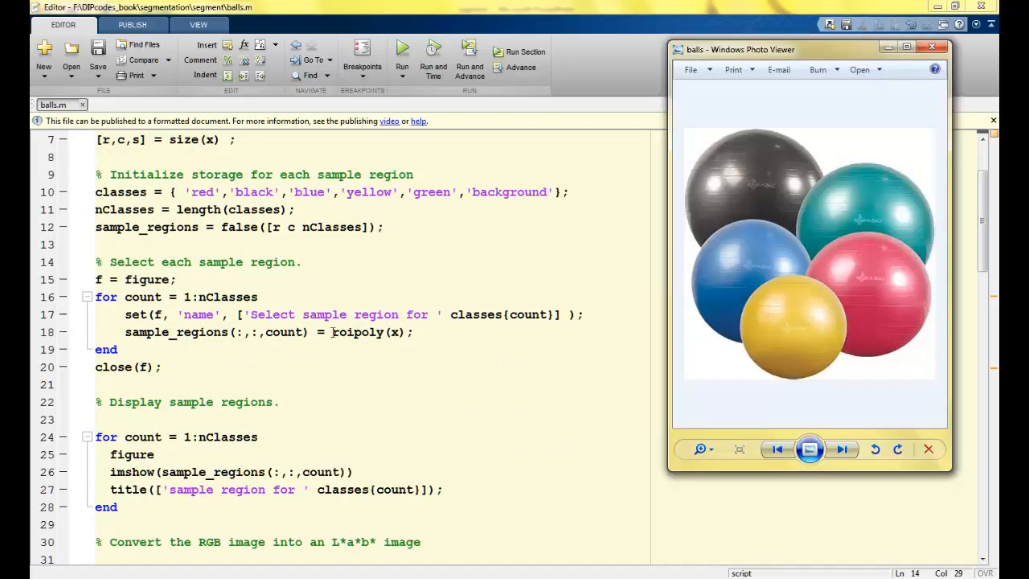
double_click(369, 332)
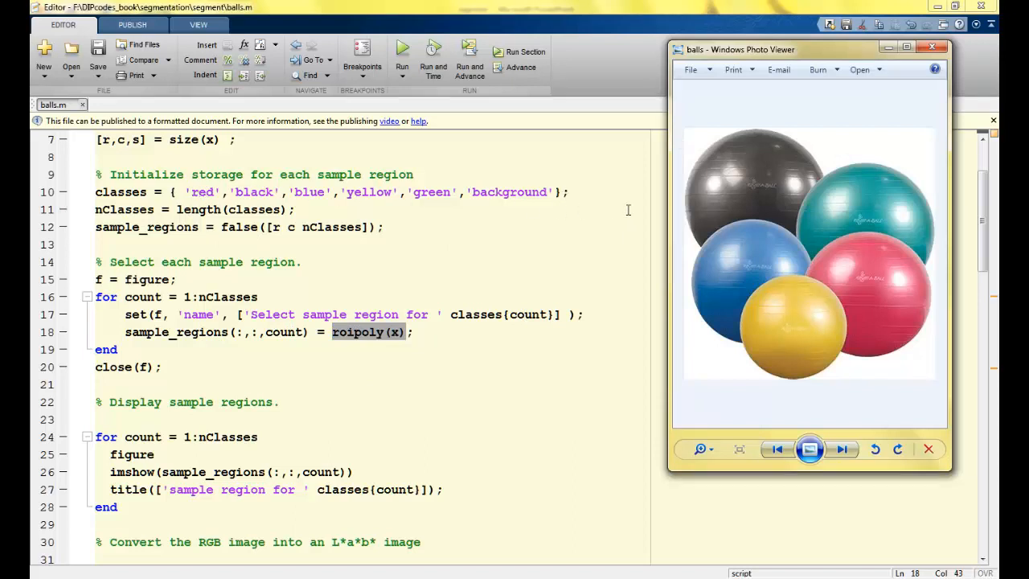
mouse_move(892, 215)
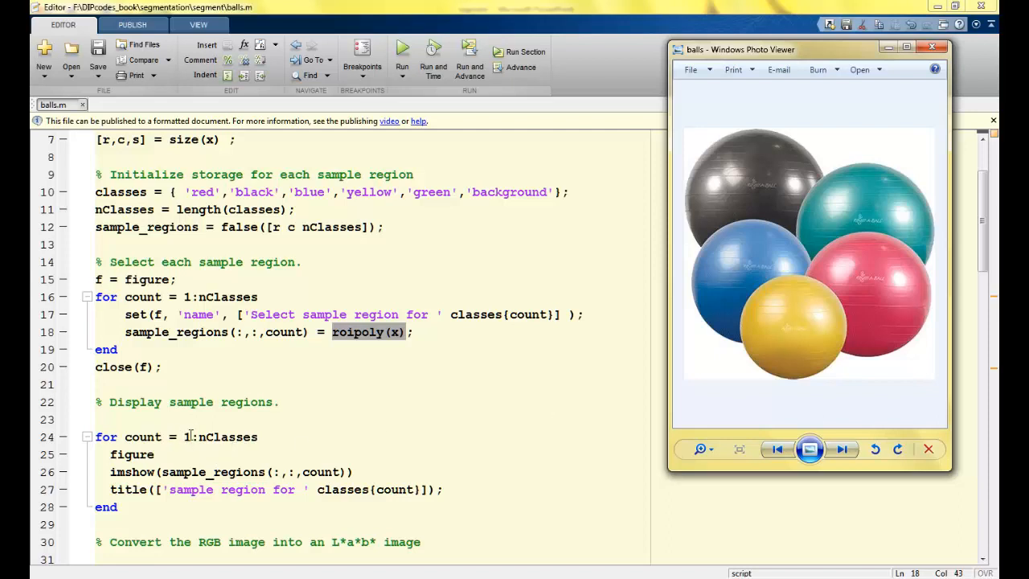
mouse_move(797, 341)
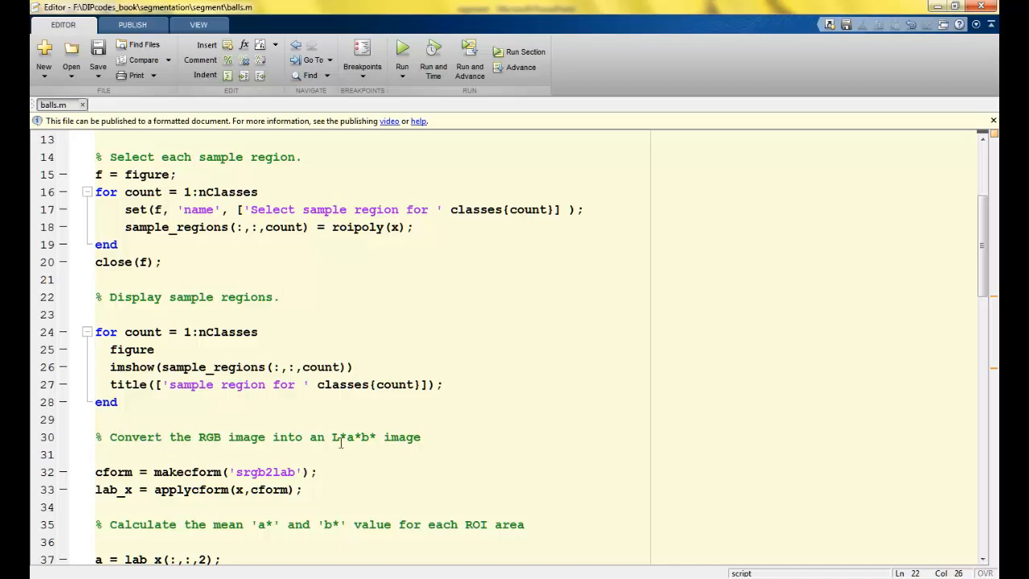
Review the L*a*b* conversion using applycform with the srgb2lab transform.
double_click(354, 436)
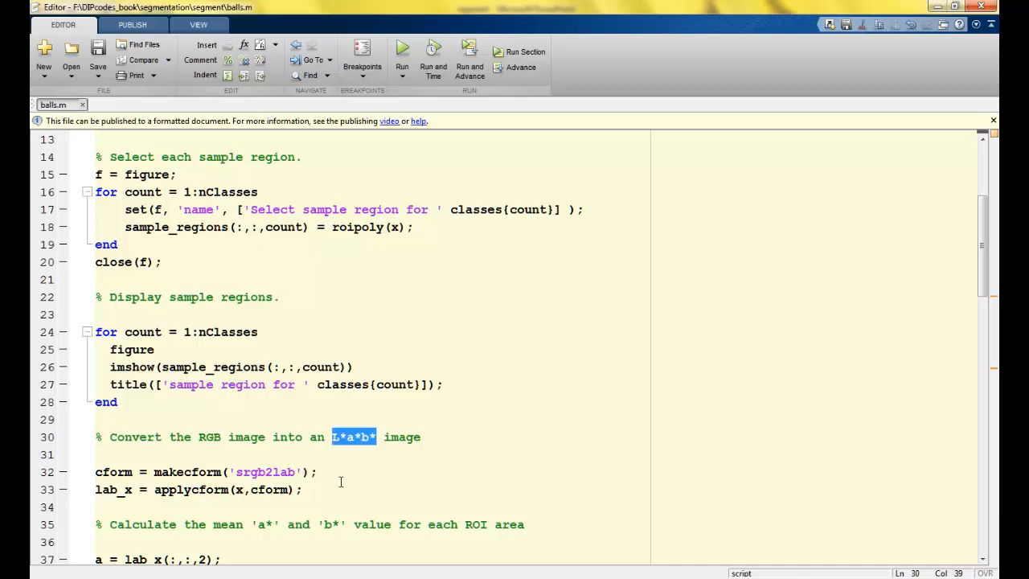
mouse_move(341, 442)
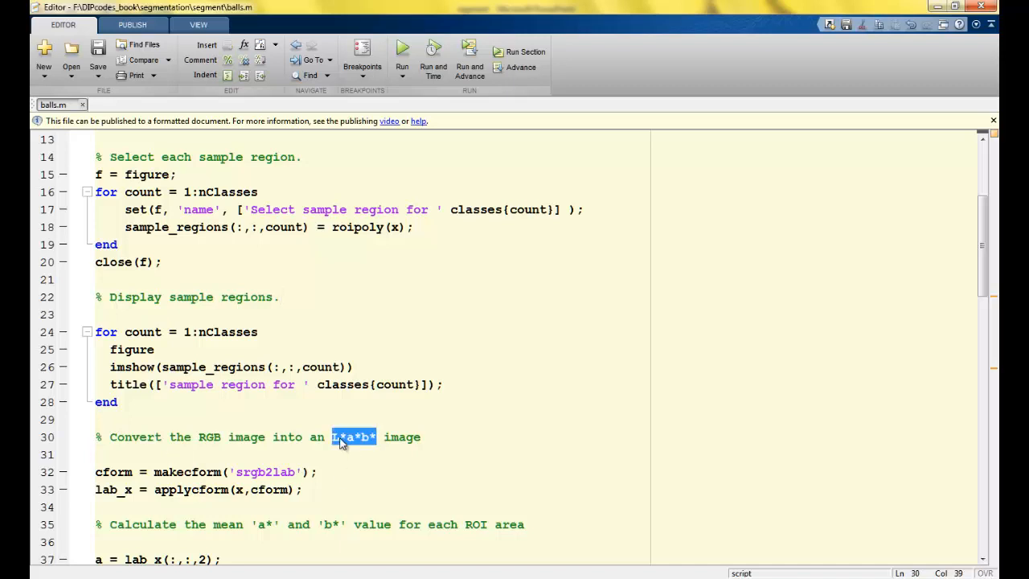
click(350, 437)
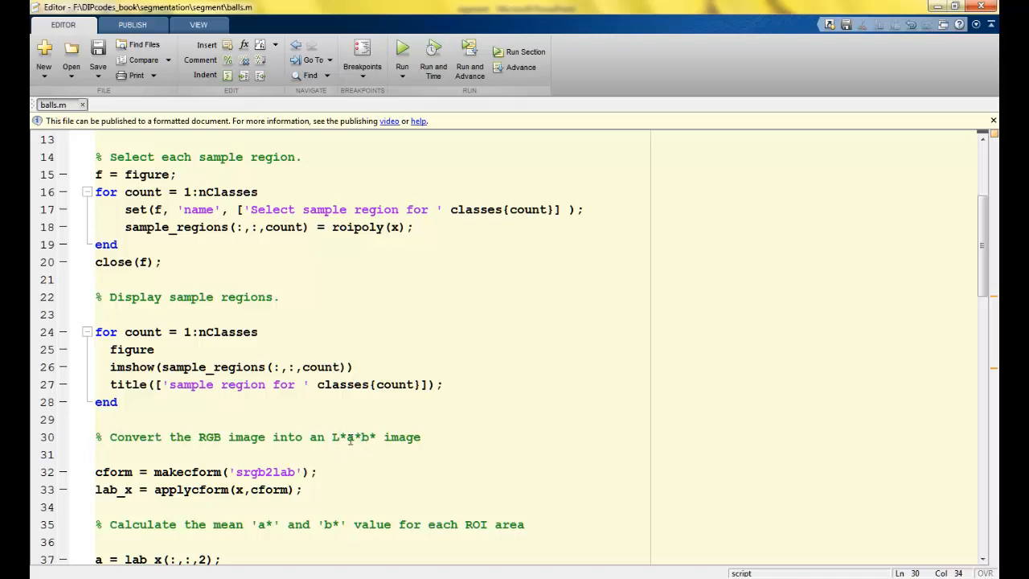
double_click(352, 437)
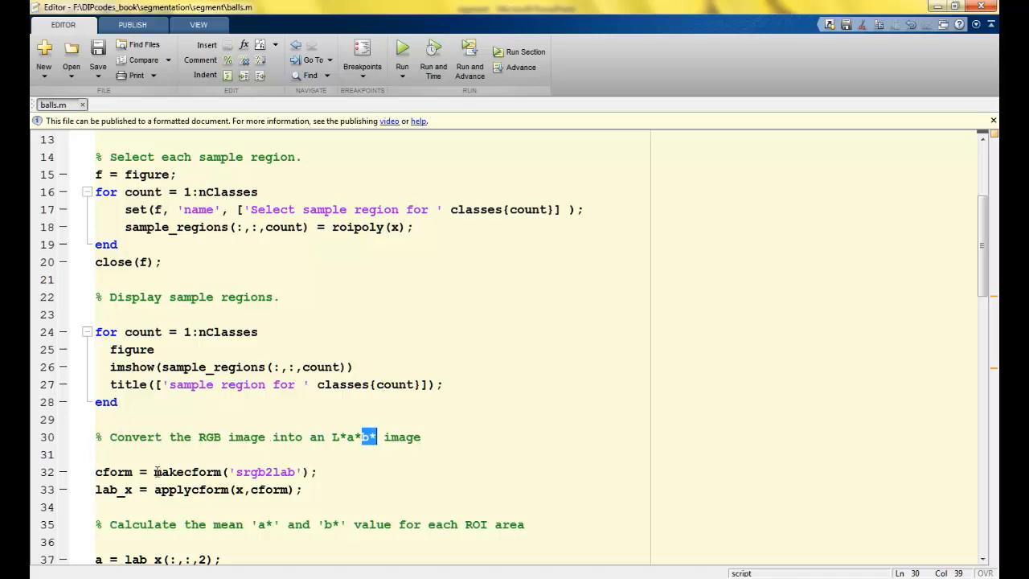
double_click(187, 472)
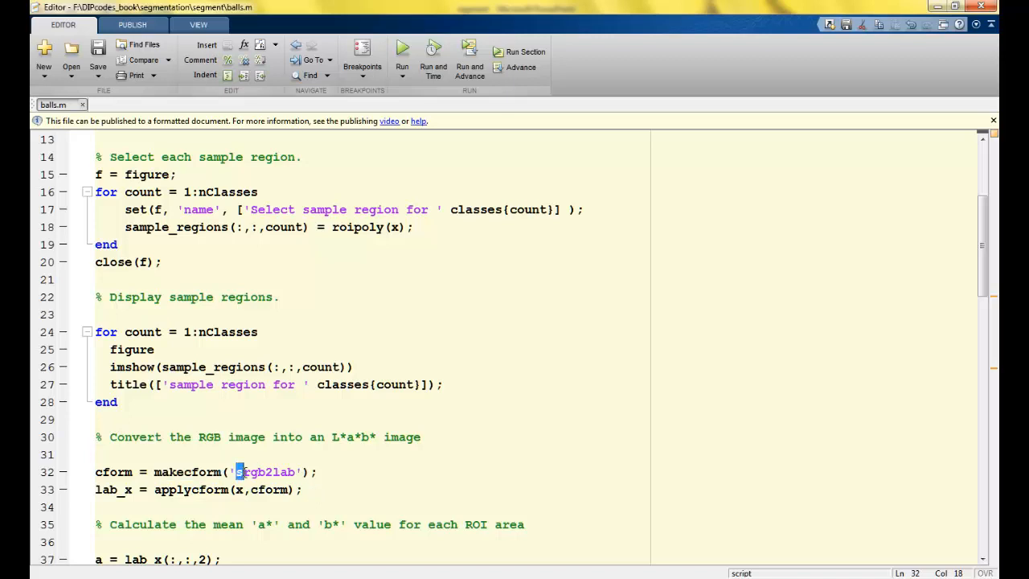
double_click(258, 472)
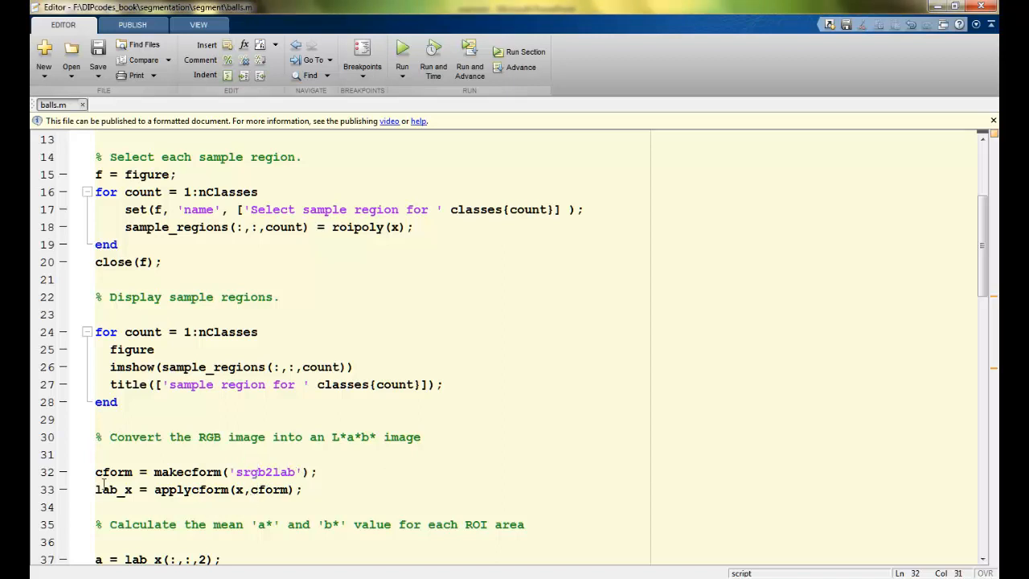
double_click(106, 472)
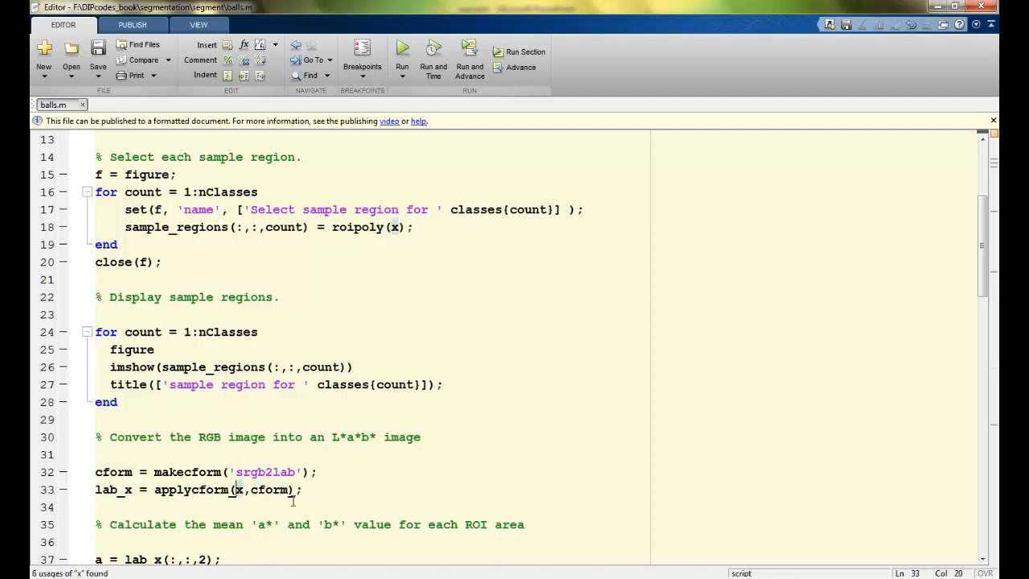
Review how lab_x gives mean a* and b* values over each ROI area.
scroll(down, 3)
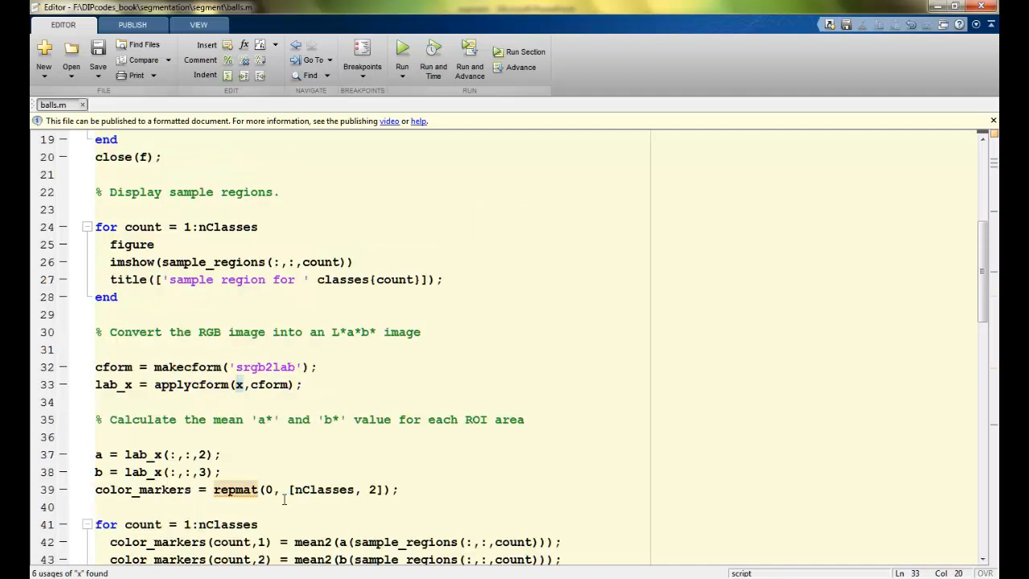
double_click(113, 384)
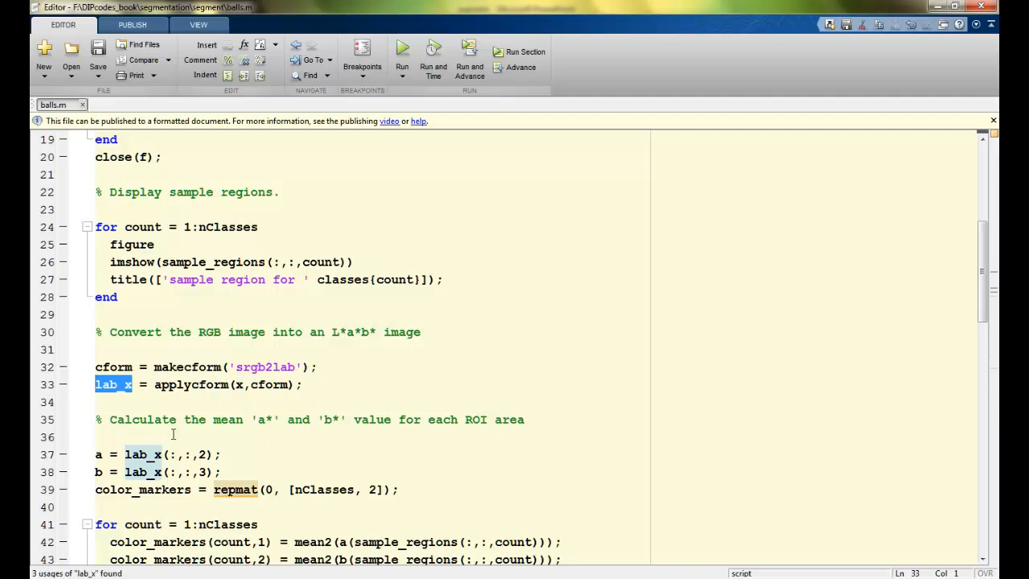
click(325, 419)
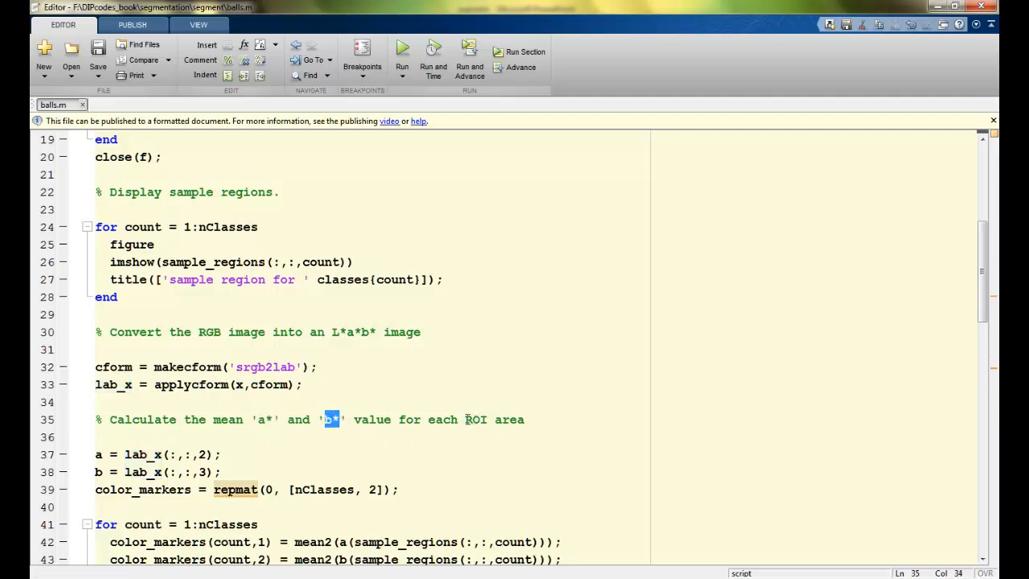
double_click(494, 419)
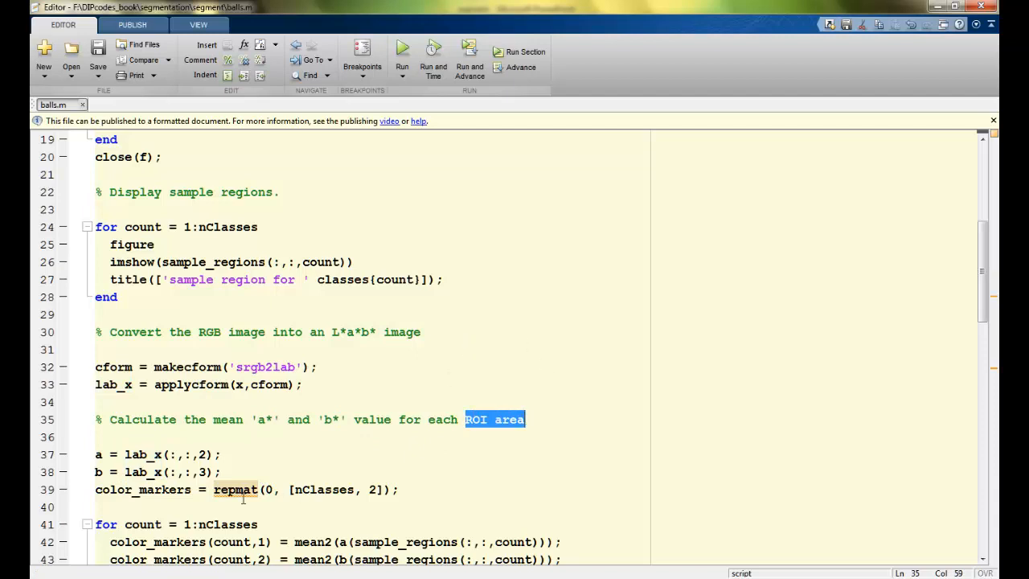
triple_click(157, 454)
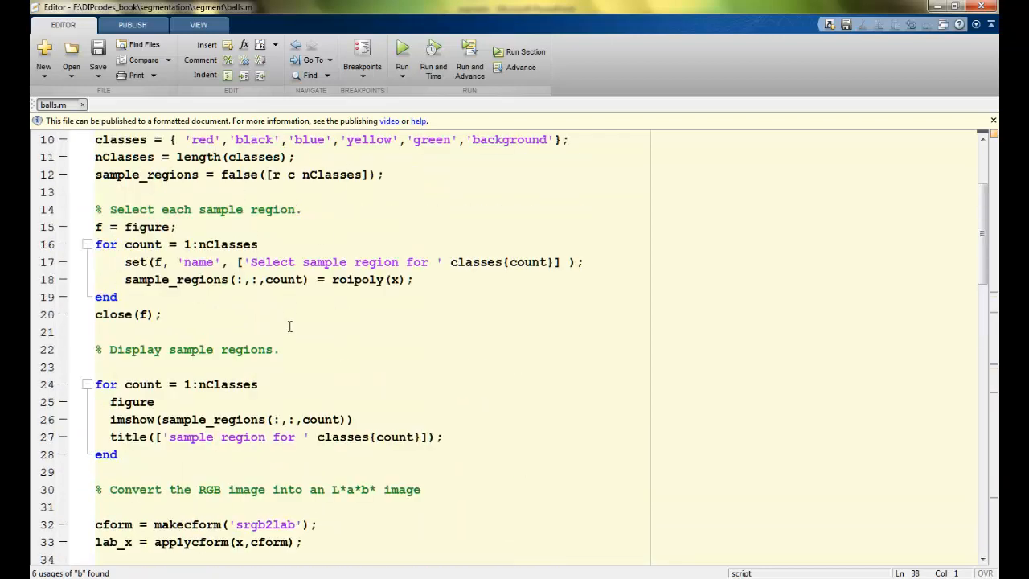
mouse_move(350, 247)
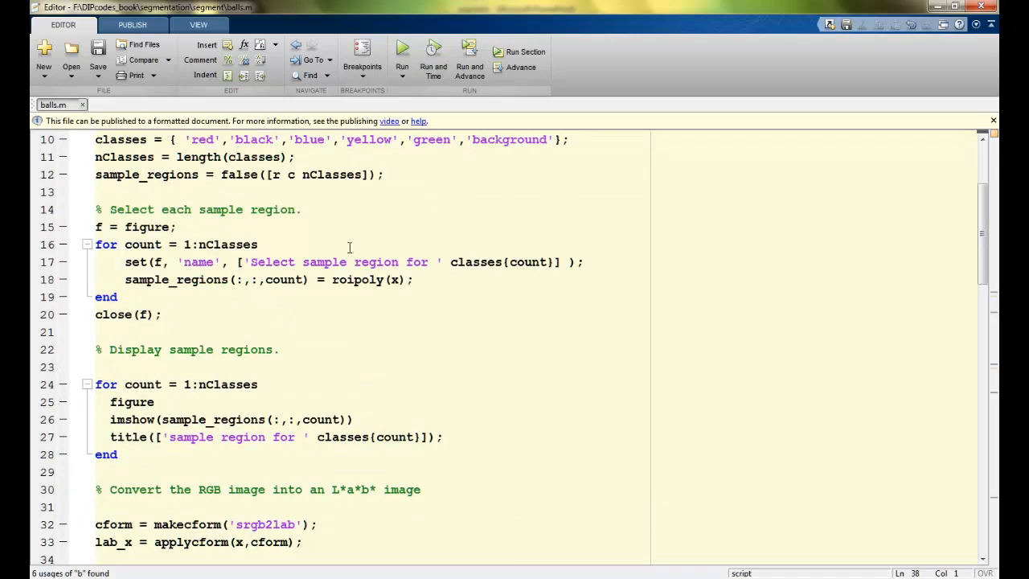
Review the Step 3 code: lab_x, the color_labels range and b = double(b).
scroll(down, 3)
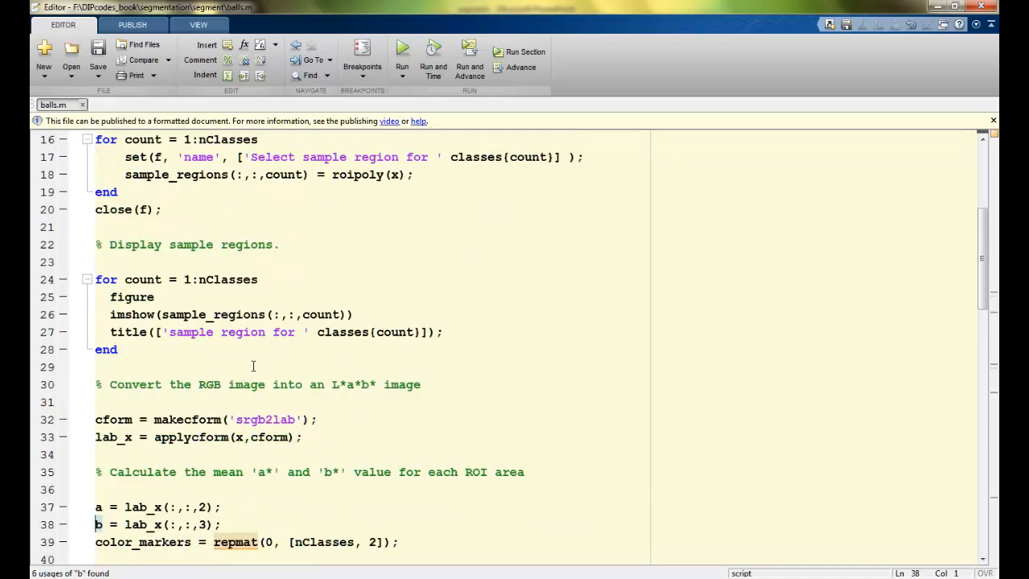
scroll(down, 3)
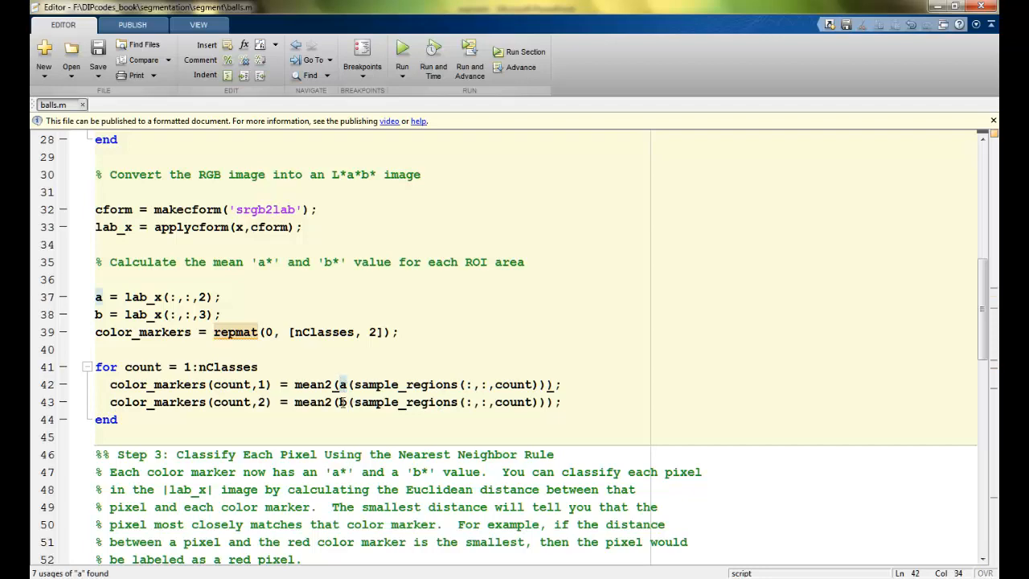
scroll(down, 3)
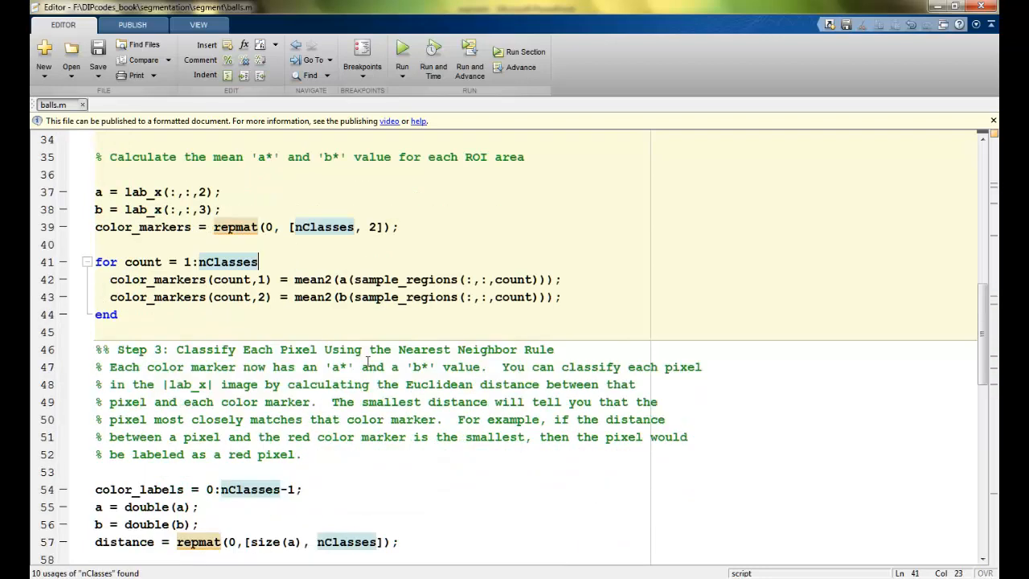
mouse_move(92, 356)
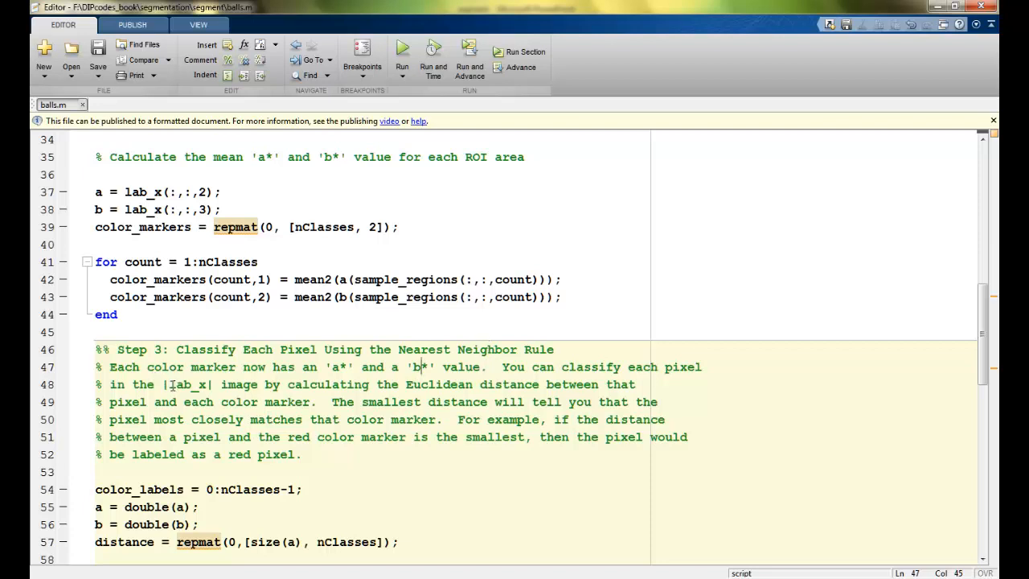
double_click(188, 385)
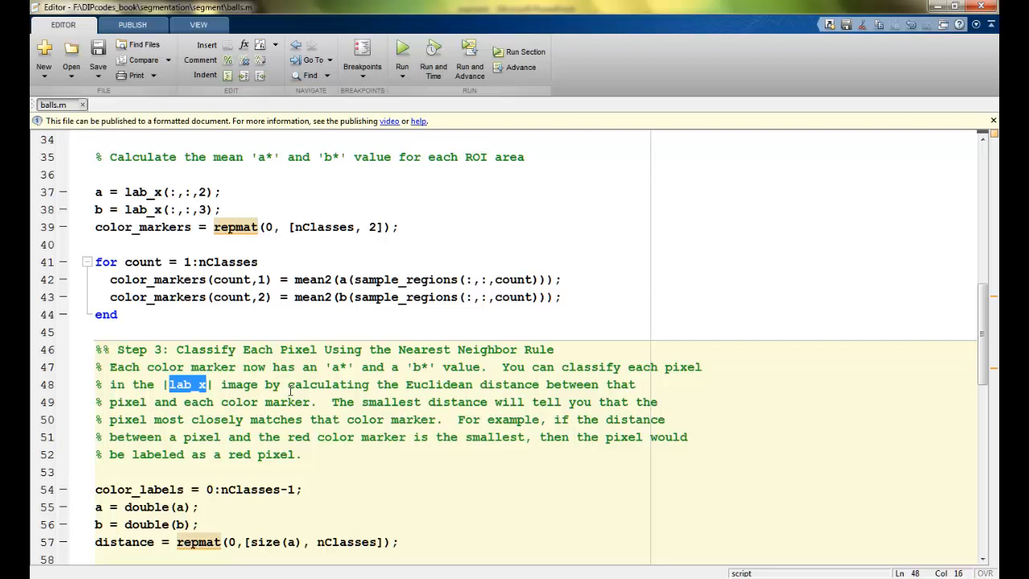
mouse_move(223, 438)
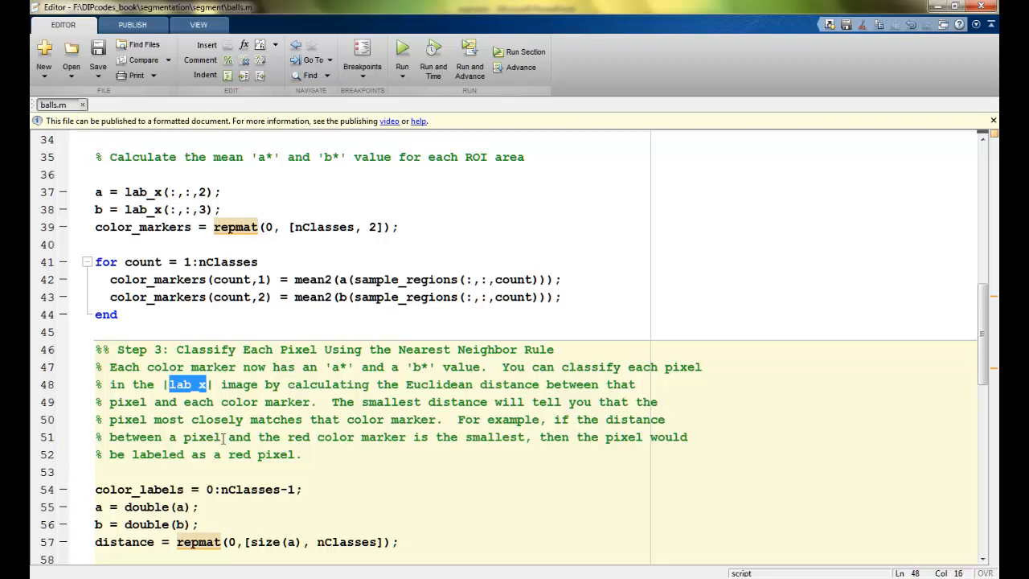
mouse_move(350, 436)
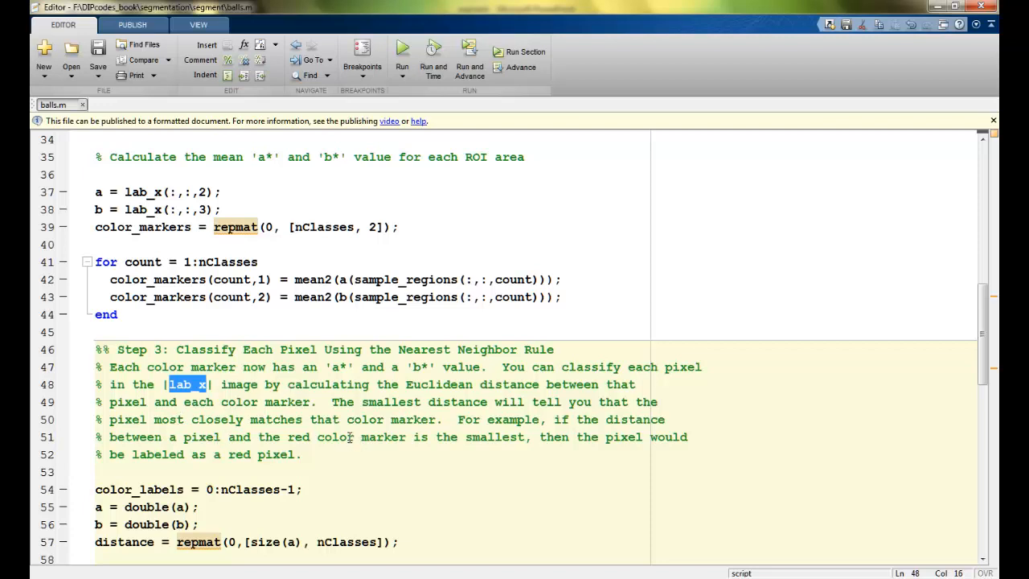
scroll(down, 3)
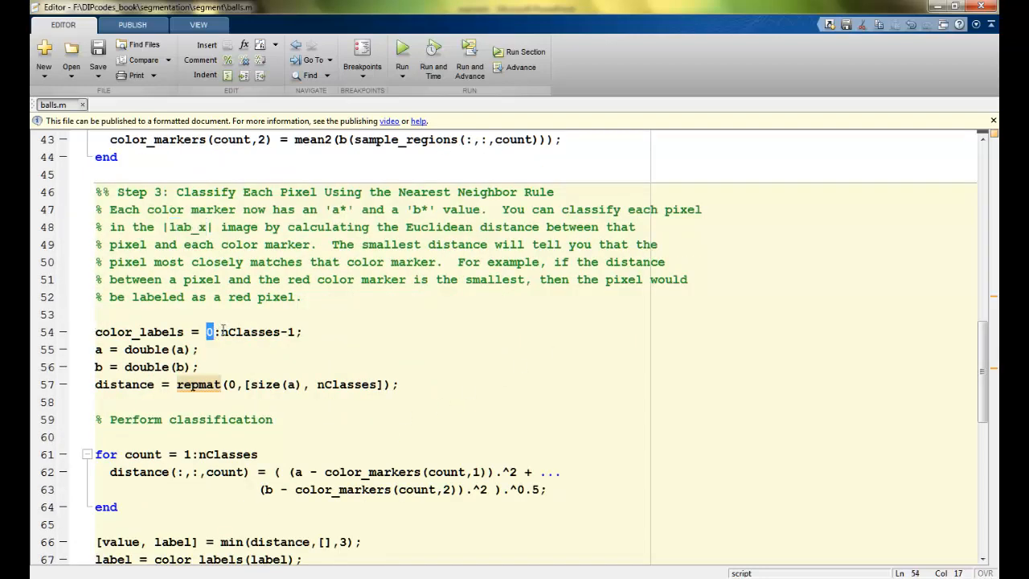
double_click(257, 331)
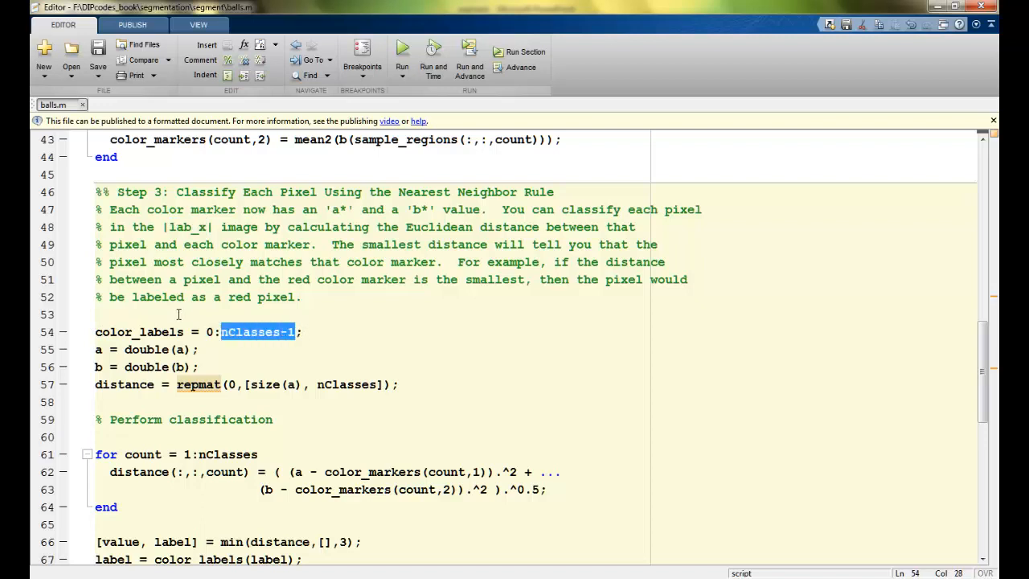
click(203, 331)
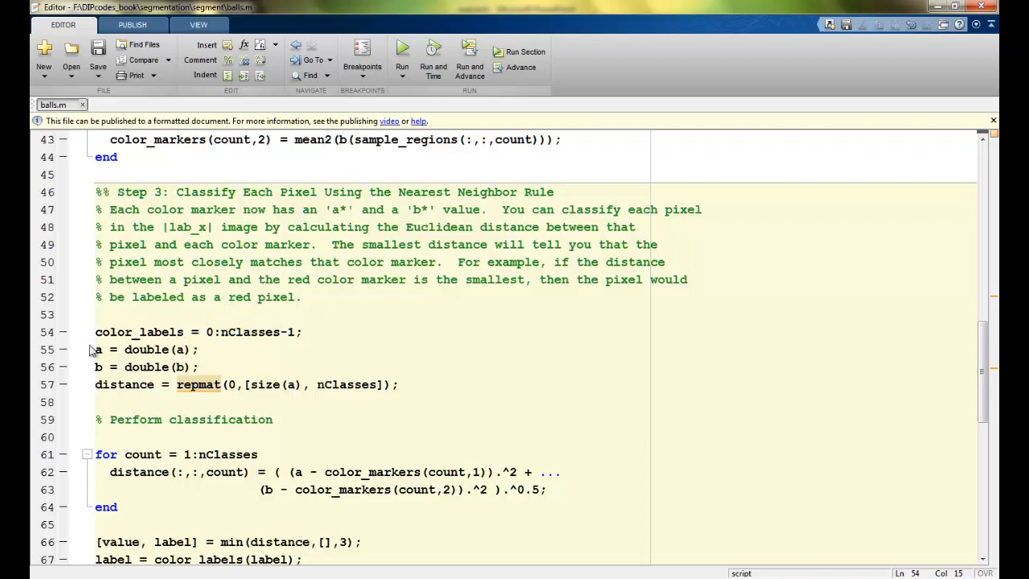
triple_click(145, 349)
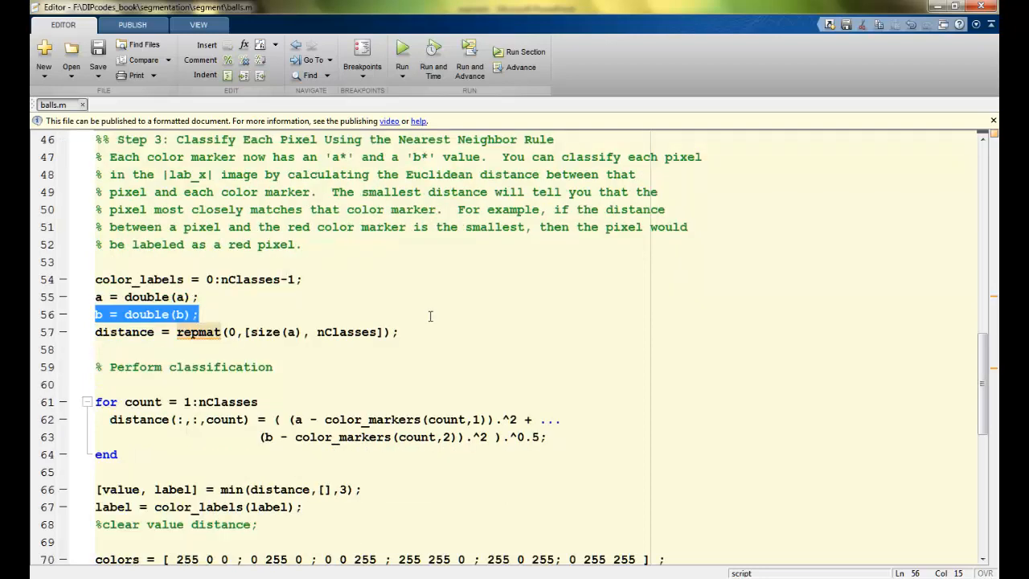
Review the ^0.5 distance computation and min(distance,[],3) label assignment.
scroll(down, 3)
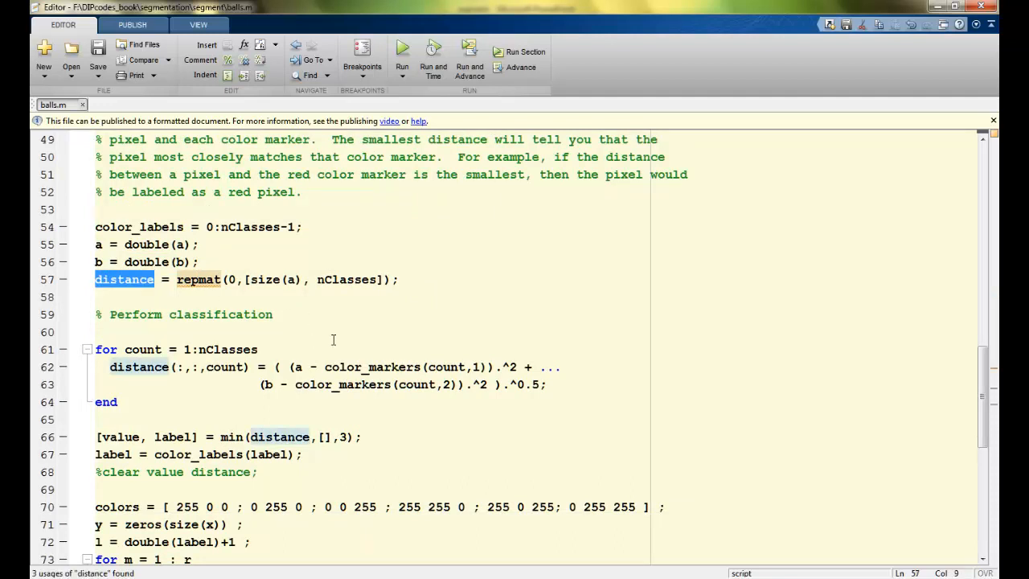
mouse_move(335, 324)
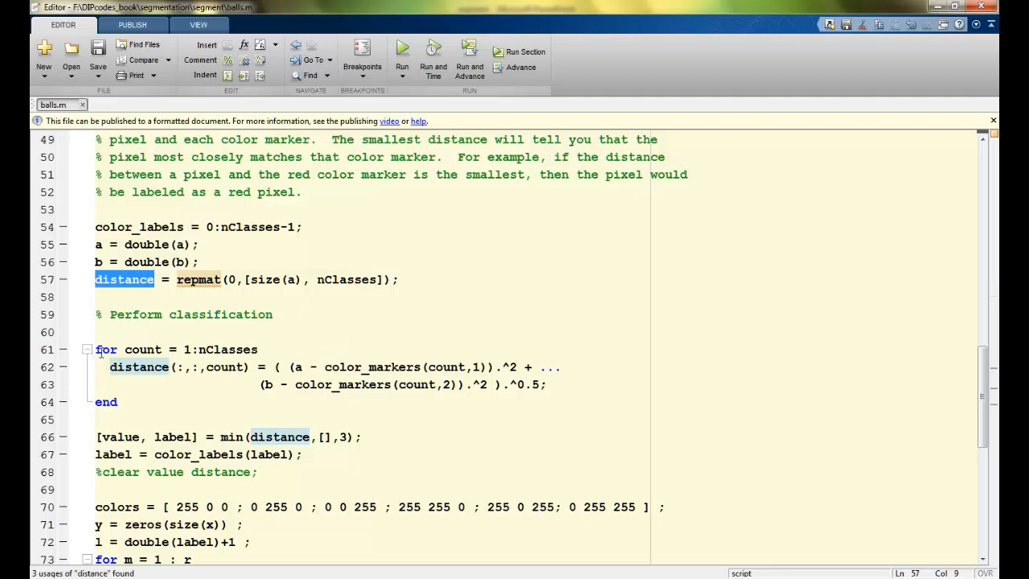
mouse_move(100, 352)
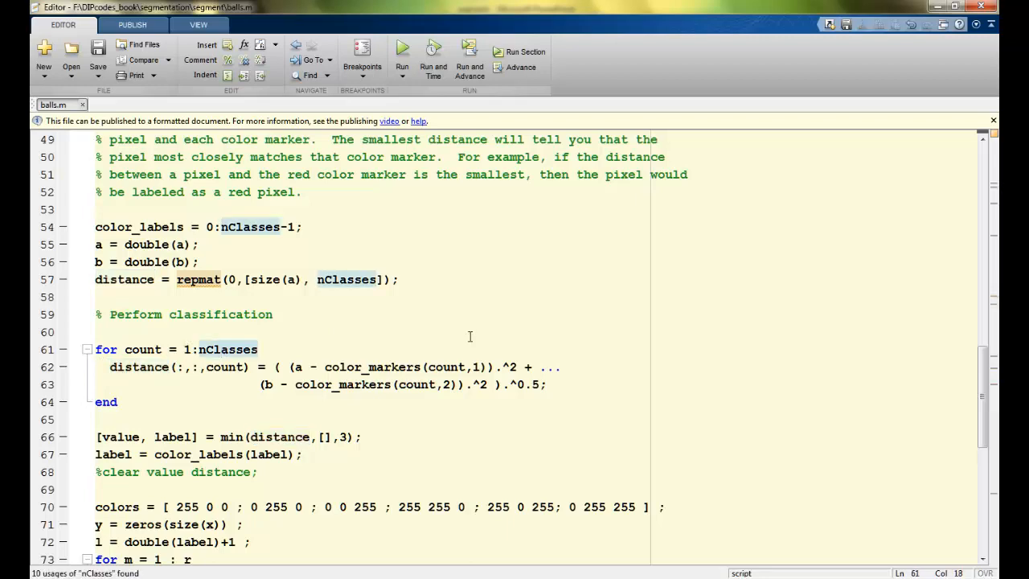
double_click(229, 349)
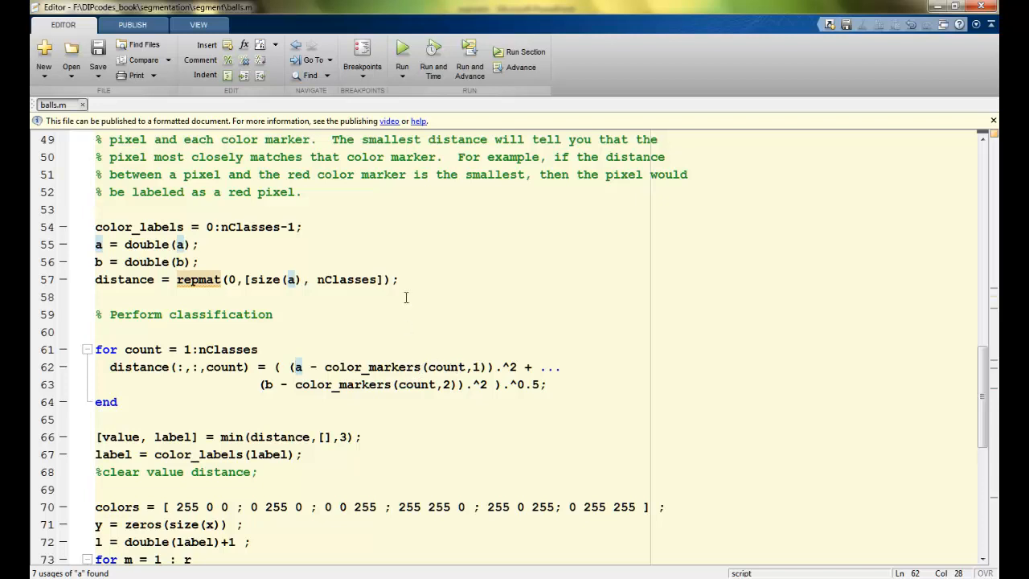
mouse_move(469, 264)
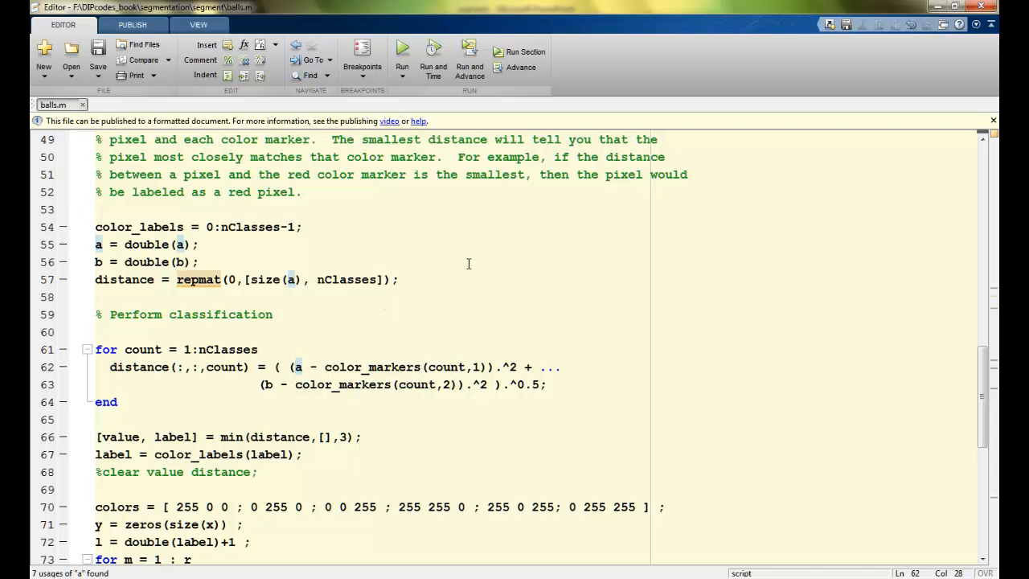
mouse_move(459, 266)
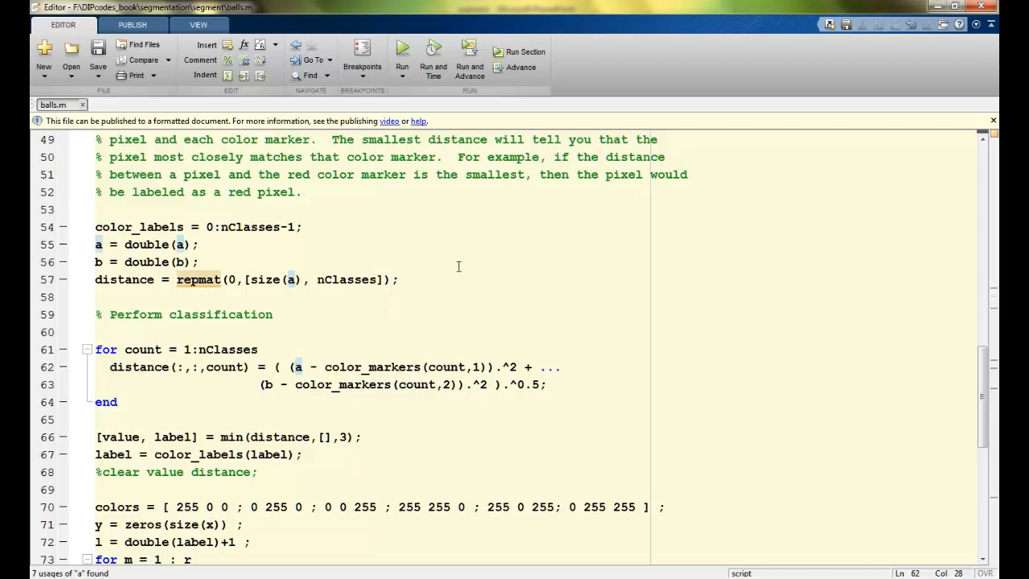
mouse_move(352, 329)
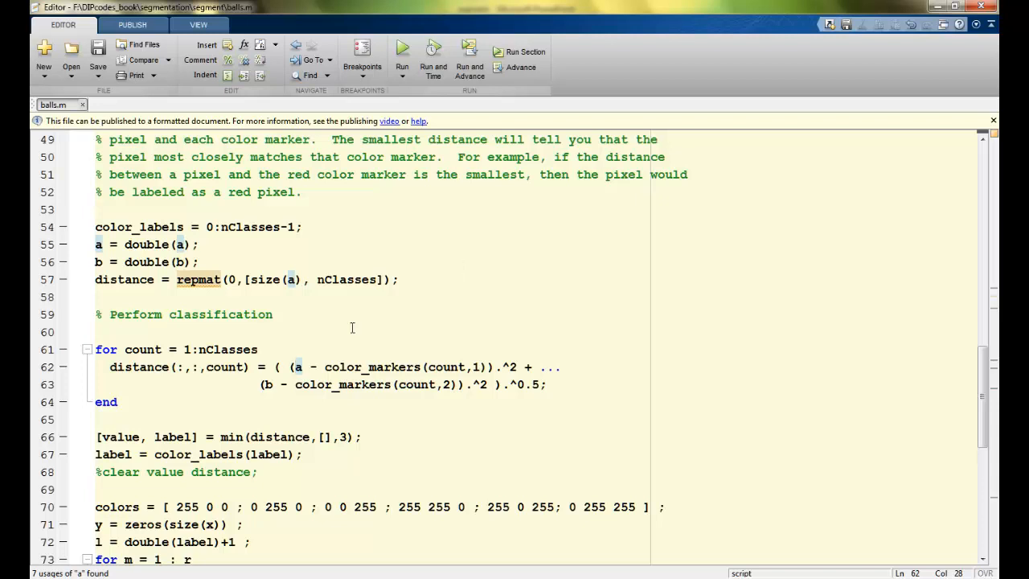
drag(296, 367, 488, 367)
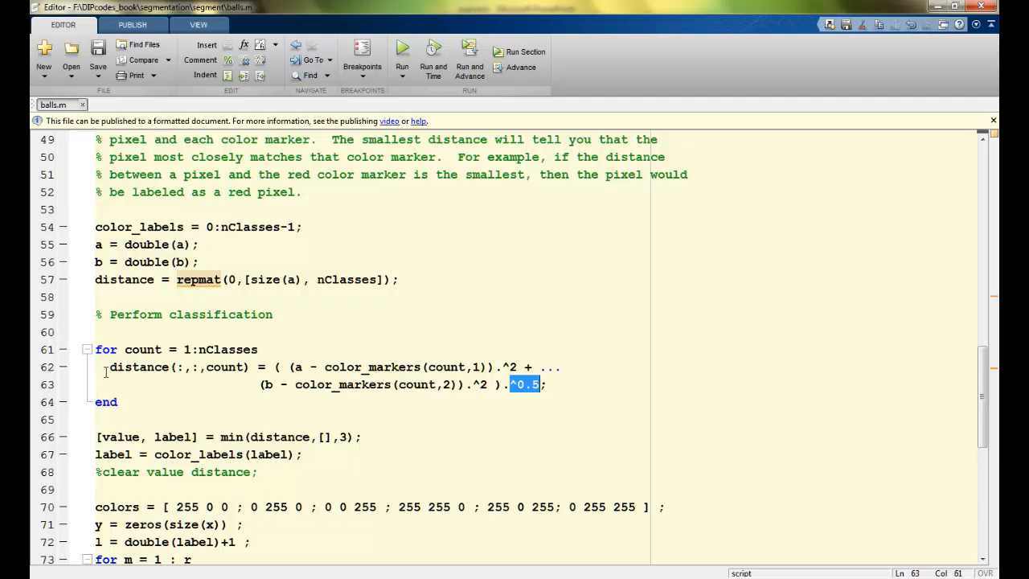
scroll(down, 3)
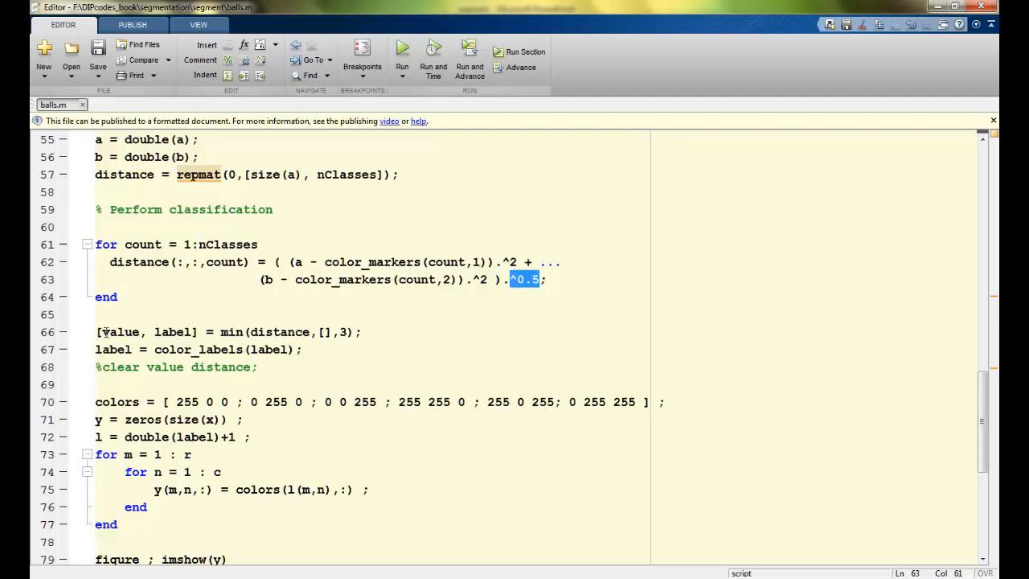
double_click(232, 333)
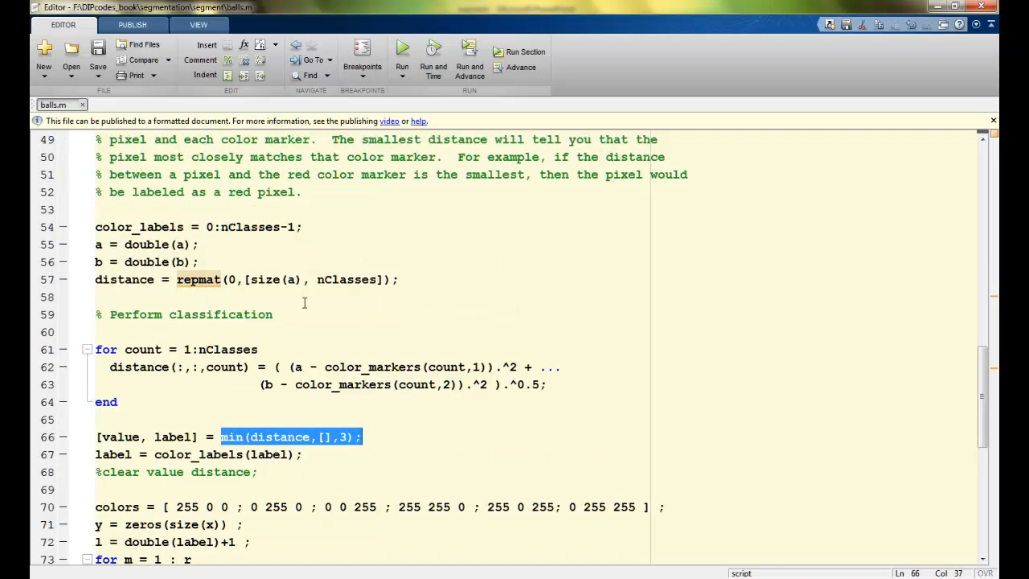
scroll(down, 3)
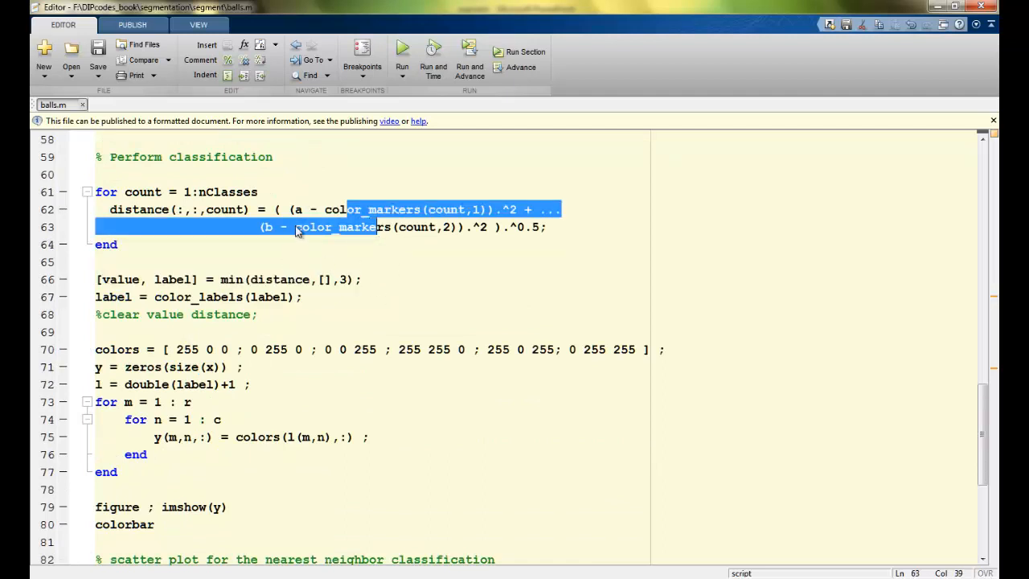
click(332, 210)
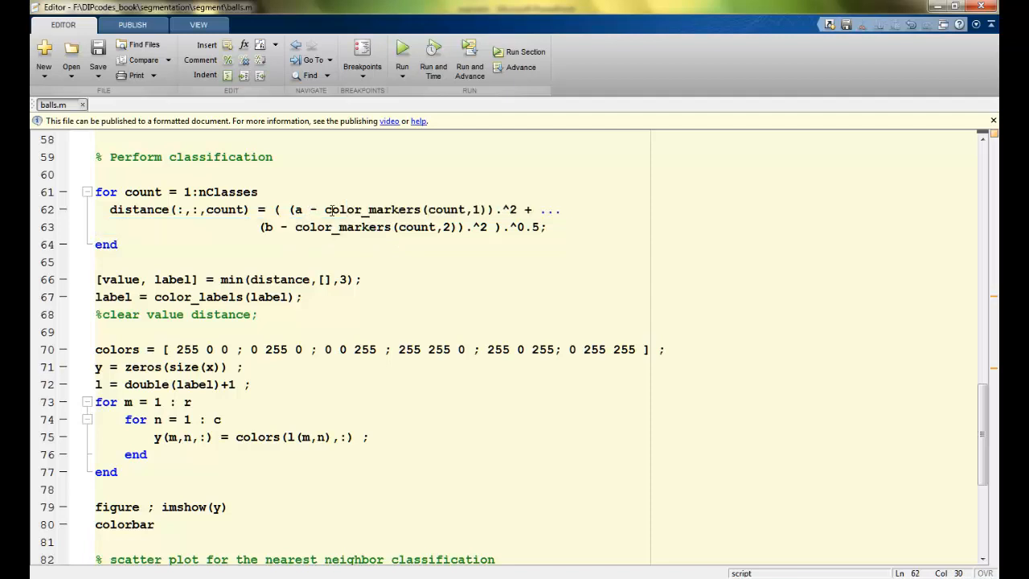
mouse_move(380, 234)
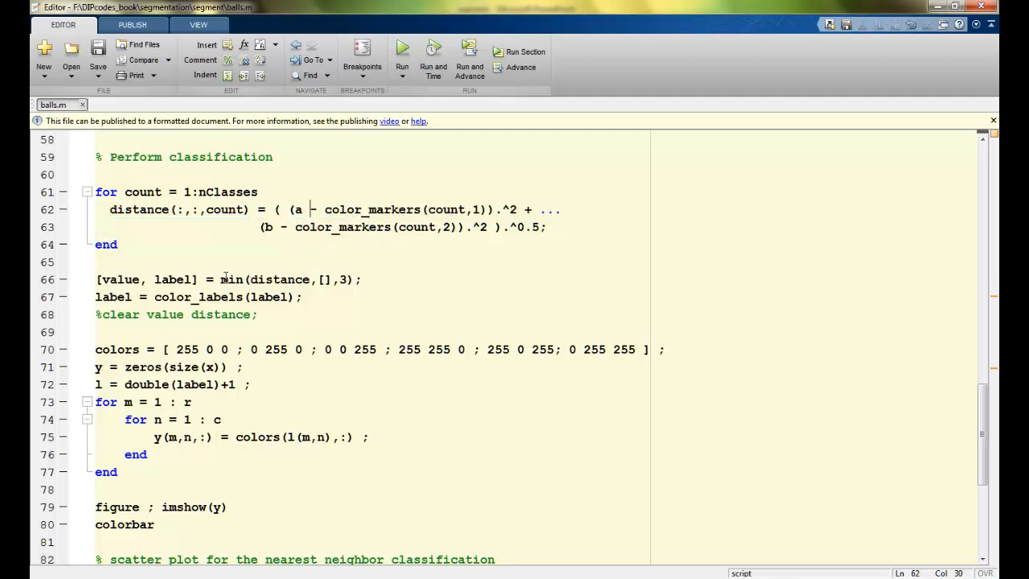
double_click(168, 279)
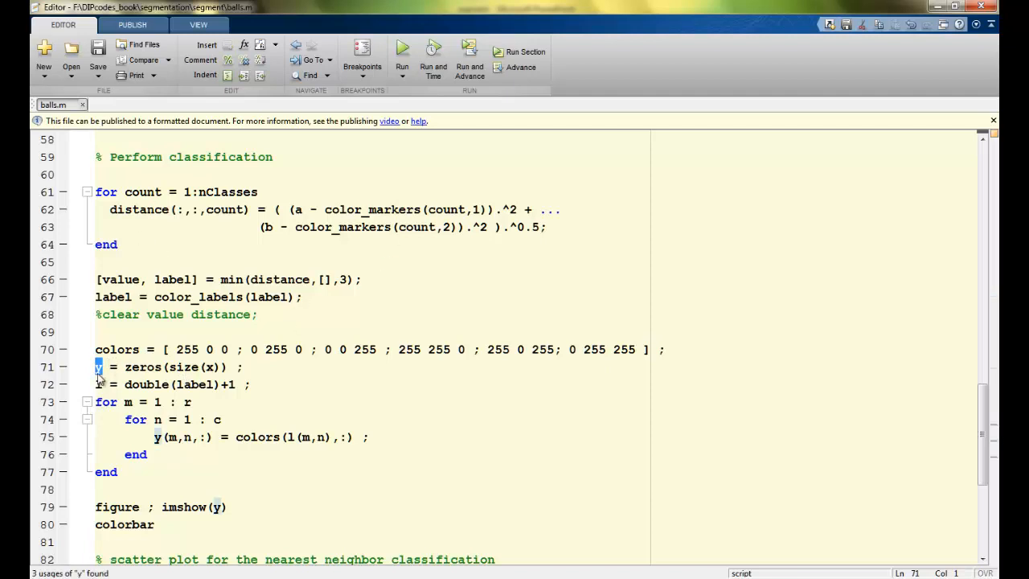
mouse_move(99, 382)
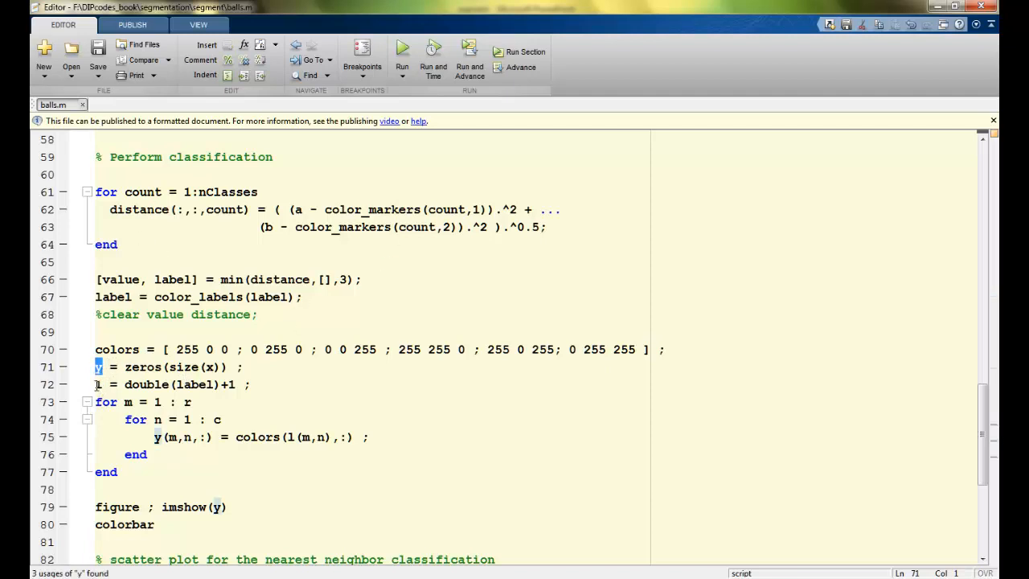
Review the output-image loops, result display, purple colour values and plot_labels codes.
triple_click(161, 385)
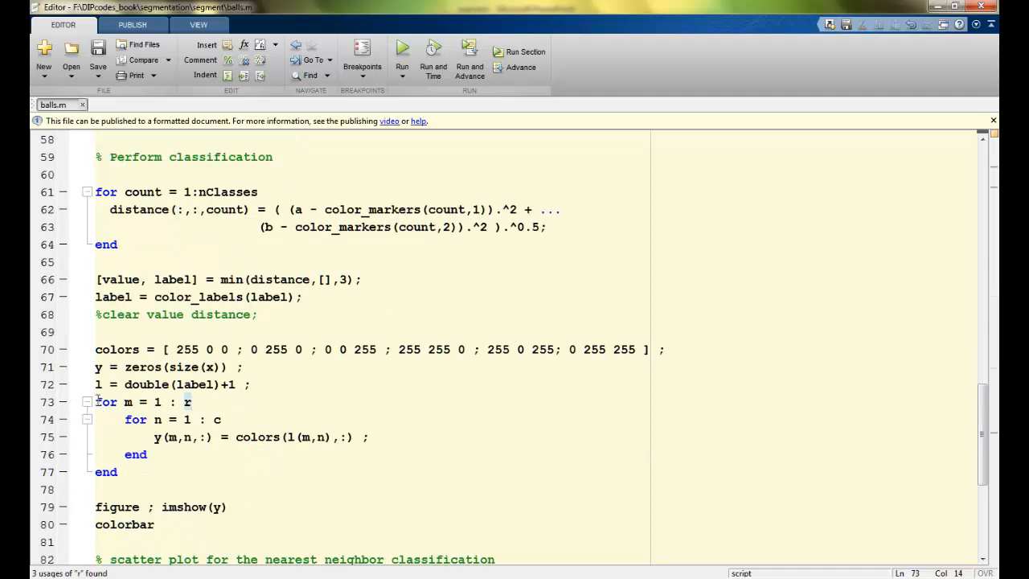
drag(95, 402, 370, 437)
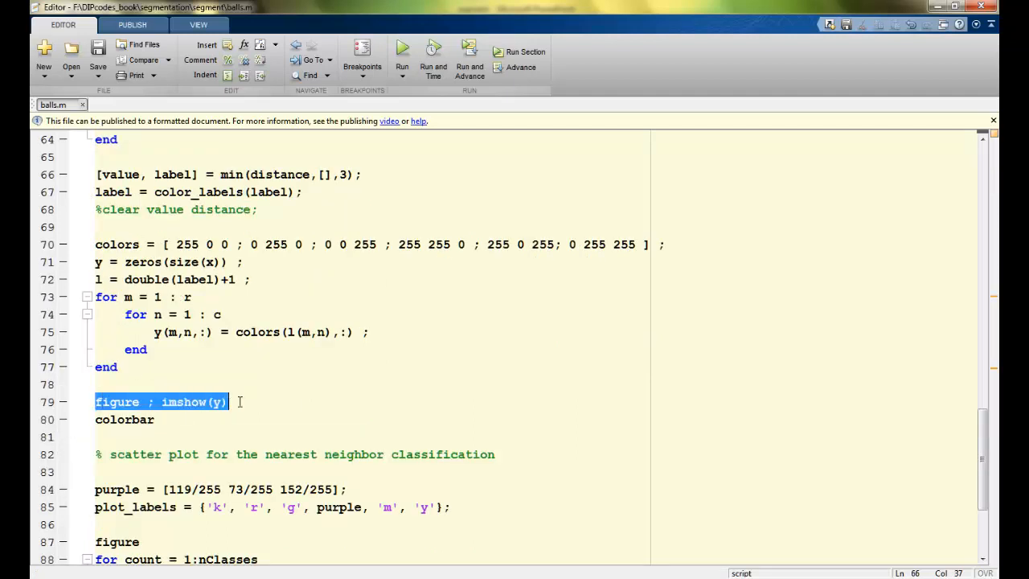
click(214, 402)
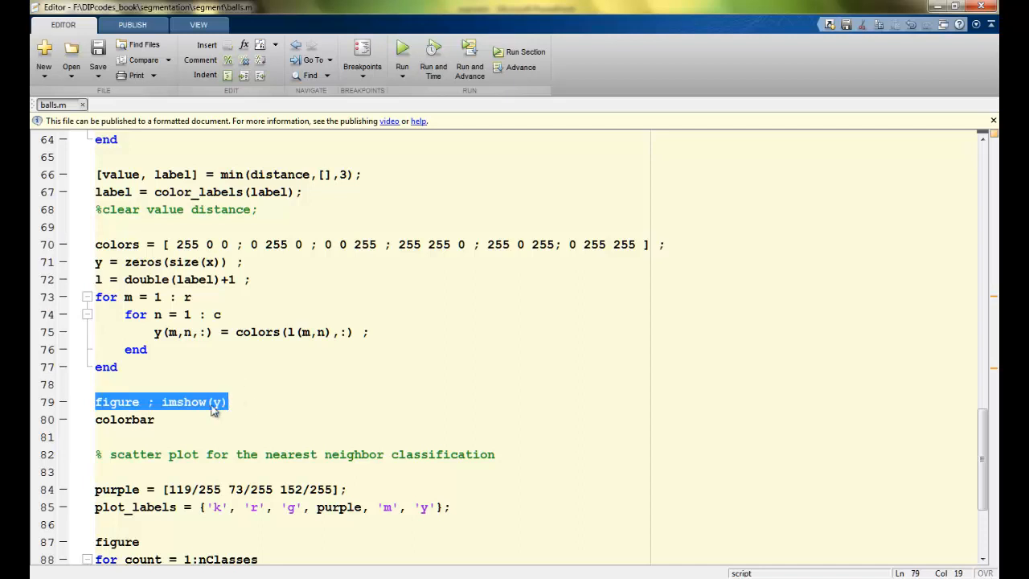
scroll(down, 3)
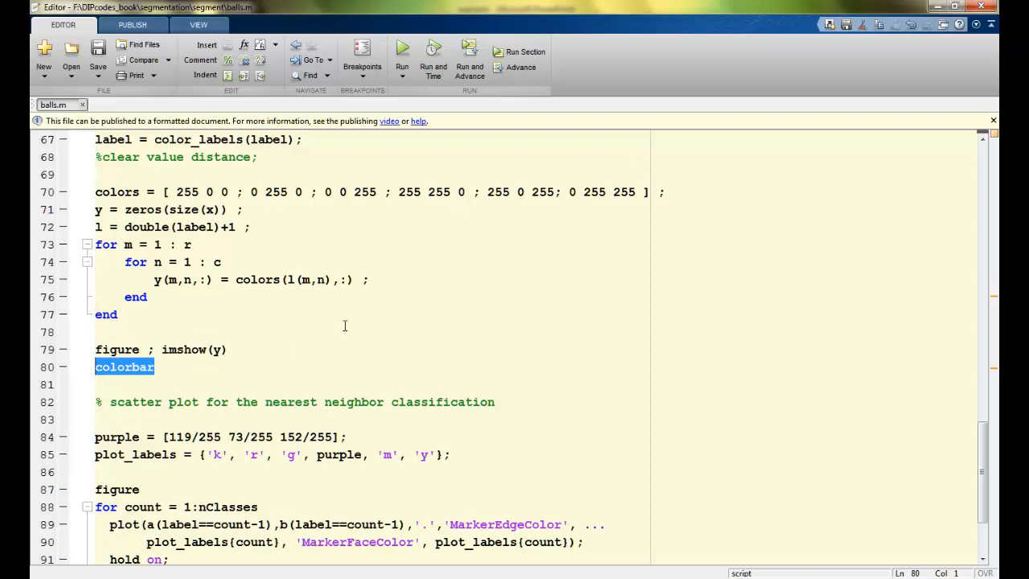
scroll(down, 3)
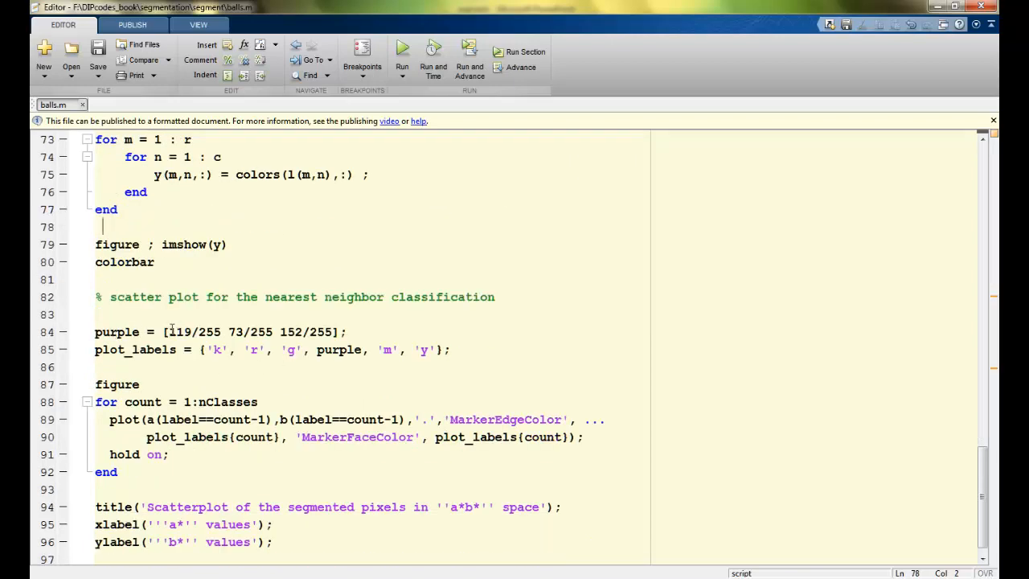
double_click(193, 331)
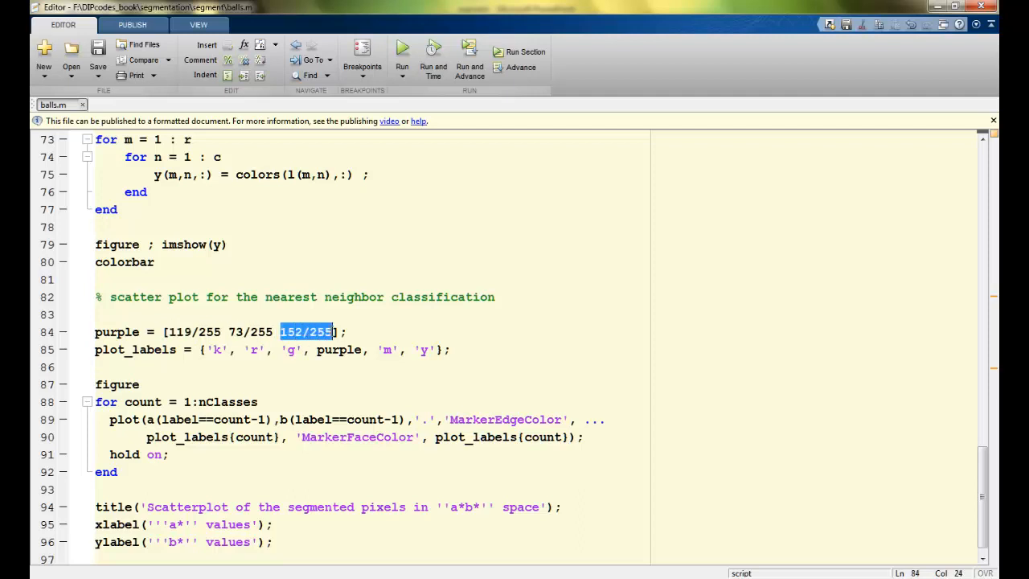
click(346, 333)
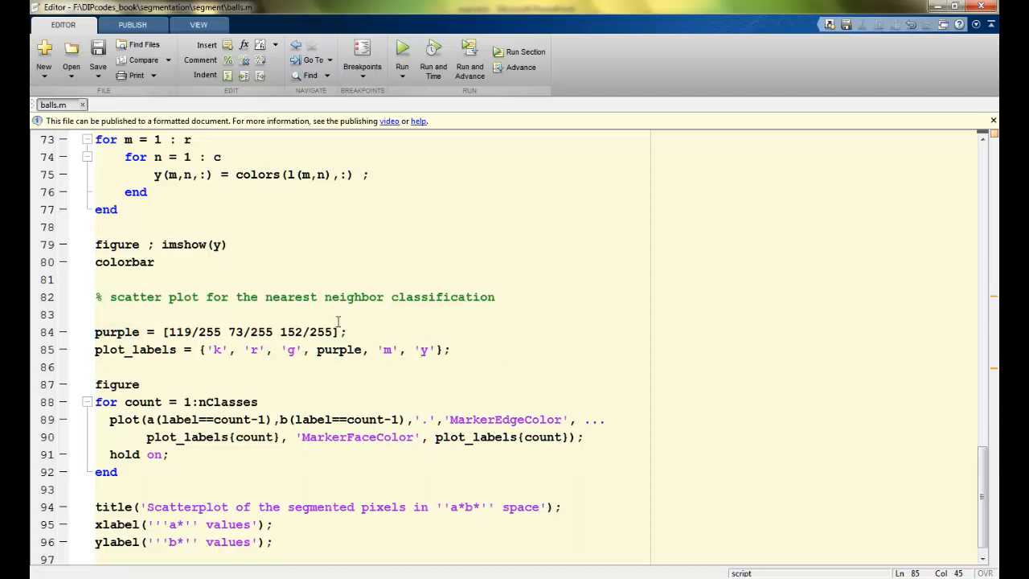
click(254, 350)
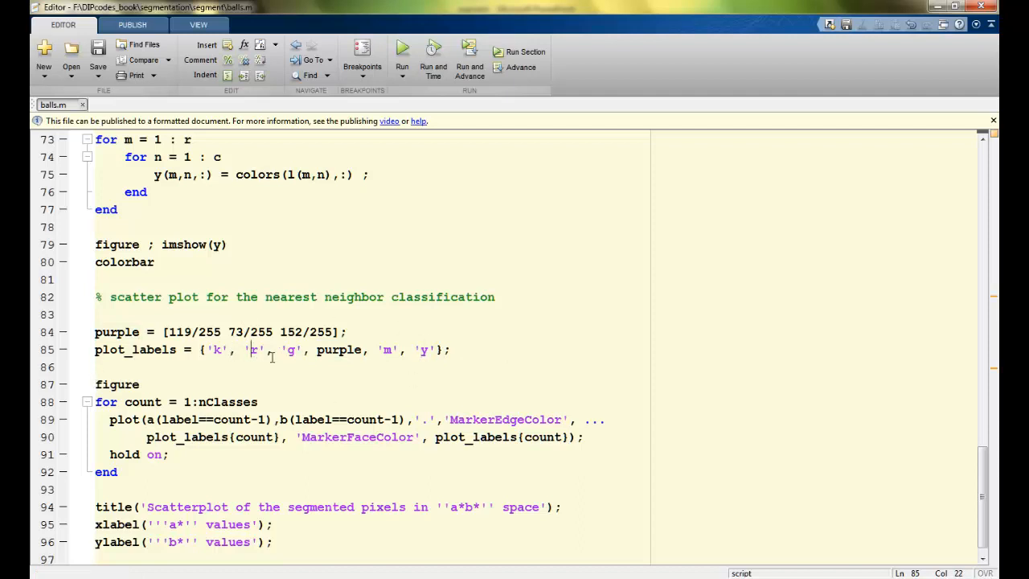
scroll(down, 3)
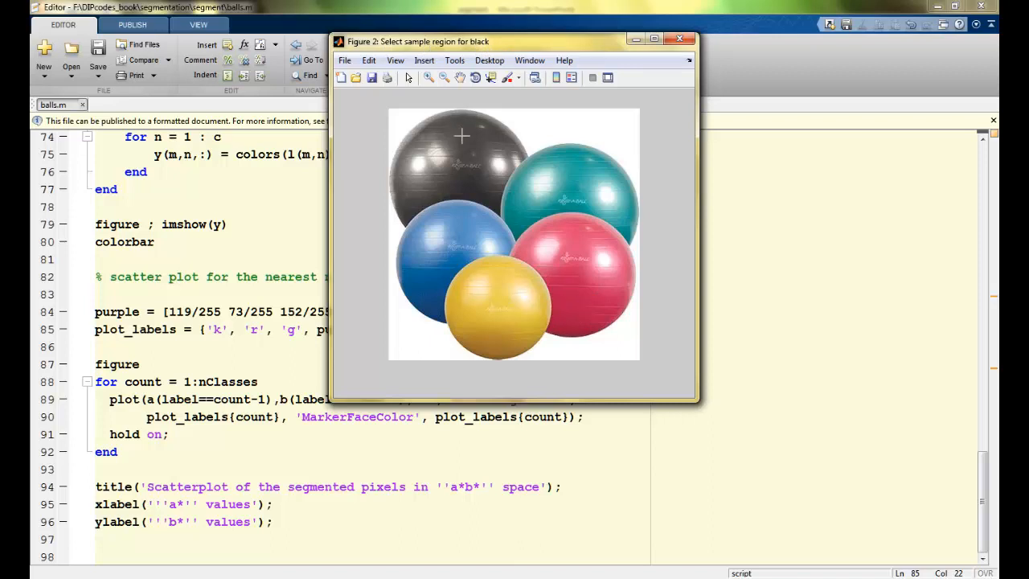
Outline sample regions for the black, yellow and green balls in Figure 2.
click(425, 200)
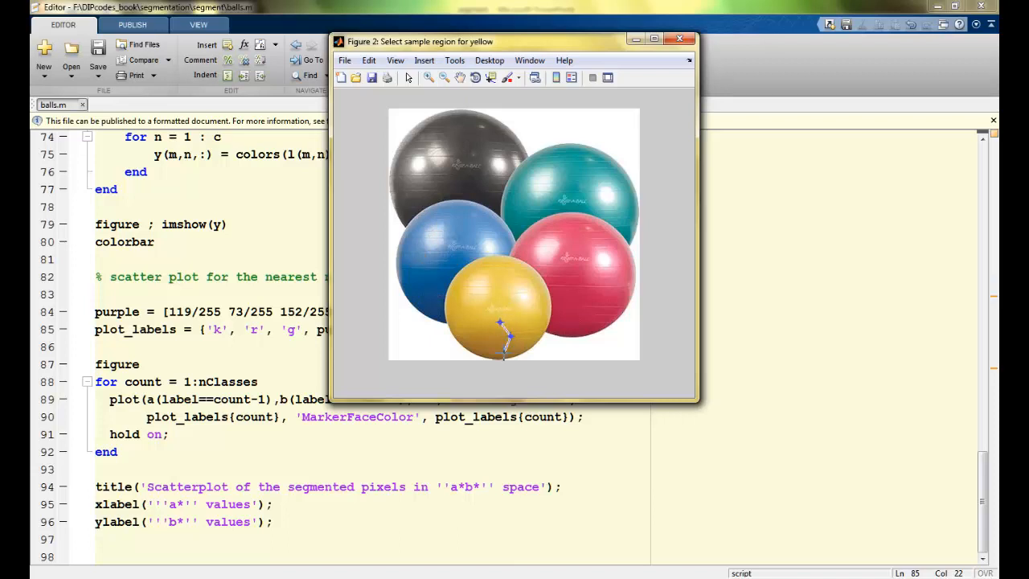
click(502, 330)
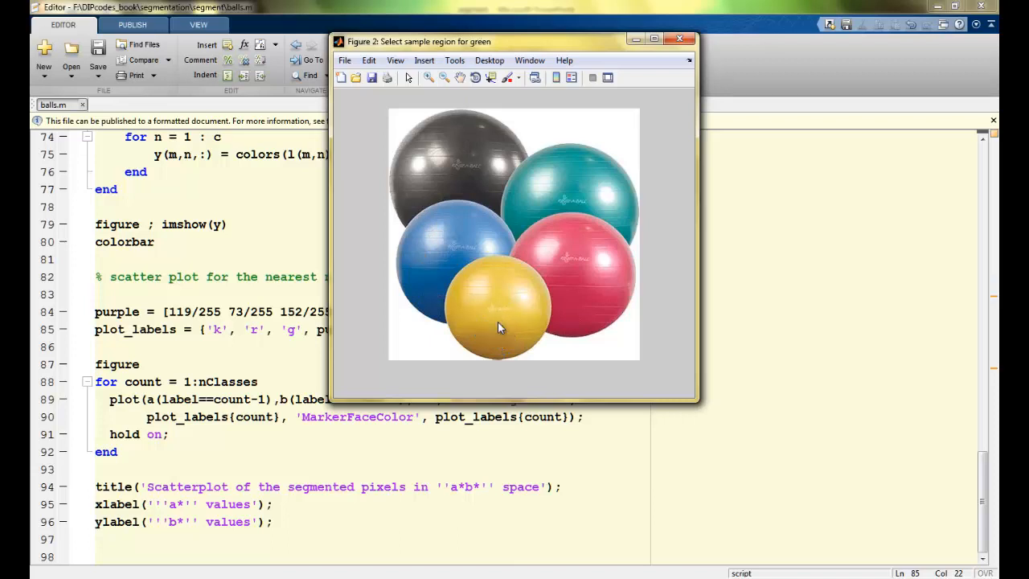
drag(555, 201, 591, 179)
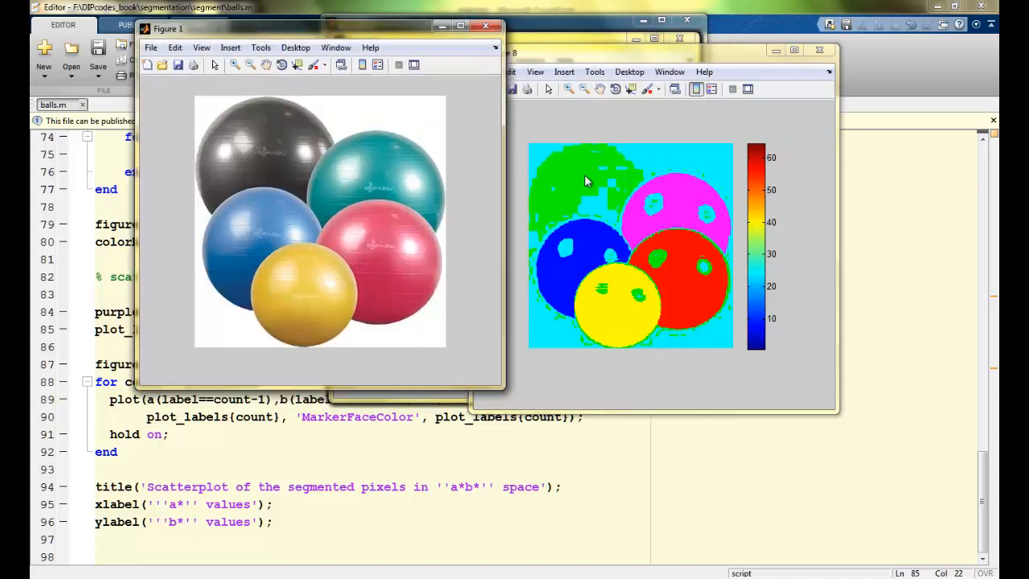
mouse_move(349, 245)
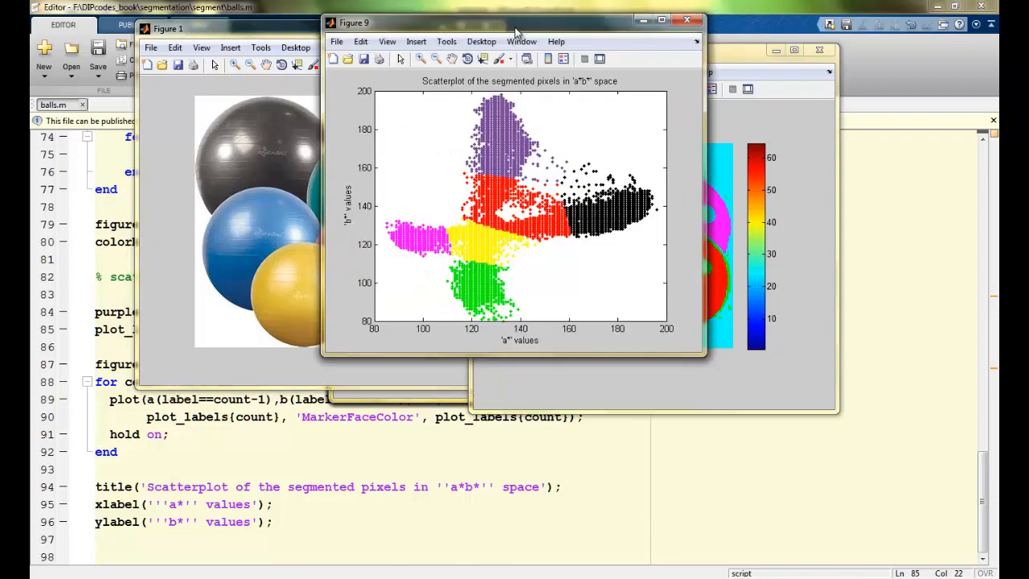
Move the Figure 9 a*b* scatterplot window aside to view the results.
drag(515, 23, 619, 22)
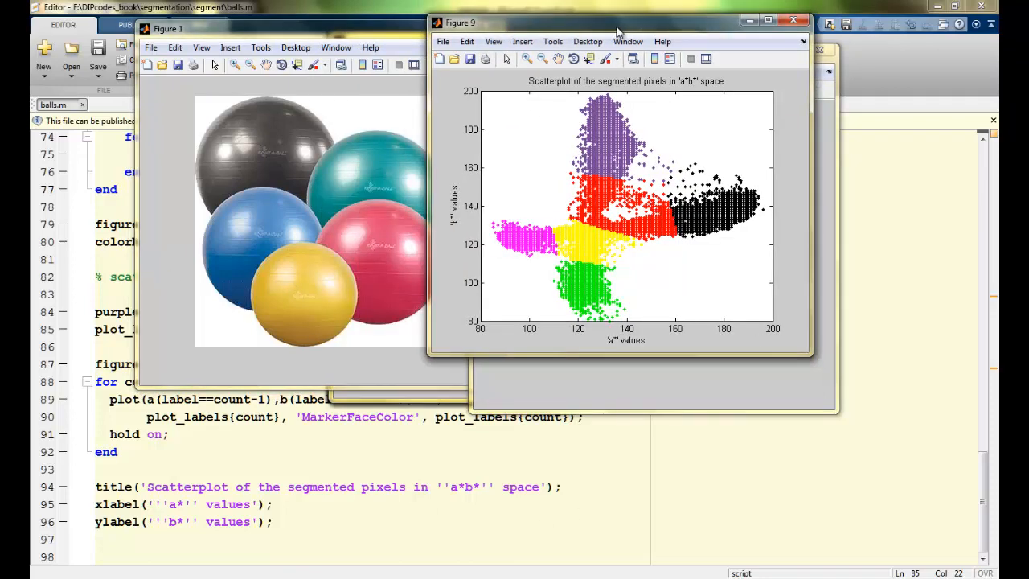
mouse_move(686, 89)
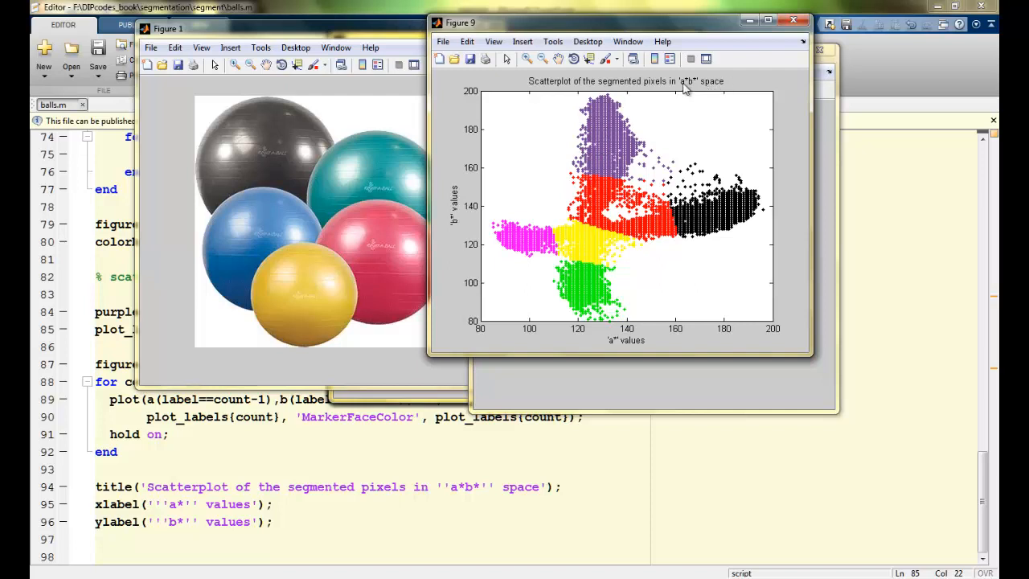
mouse_move(728, 316)
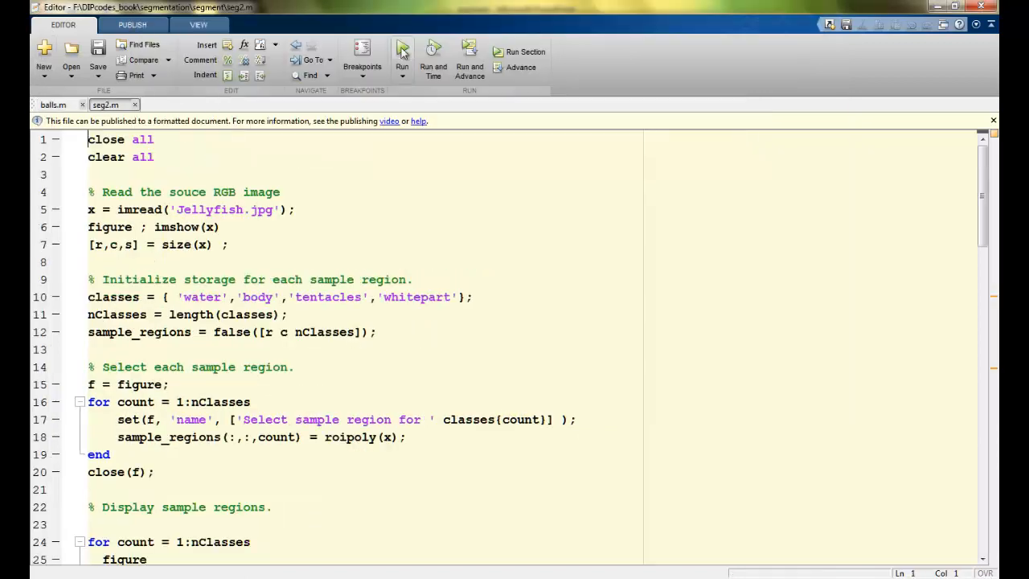
Run seg2.m on the jellyfish image.
click(402, 52)
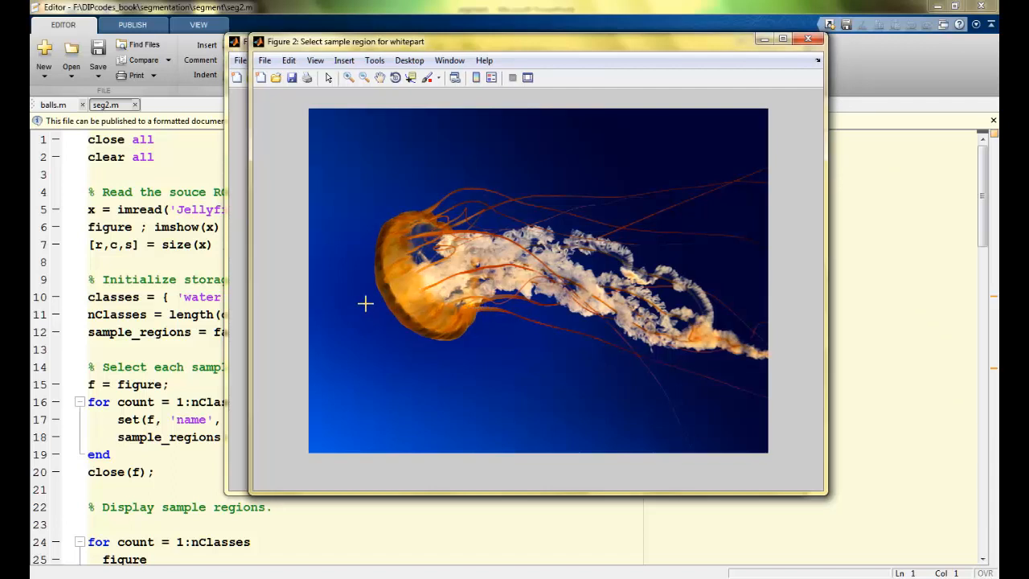
mouse_move(476, 246)
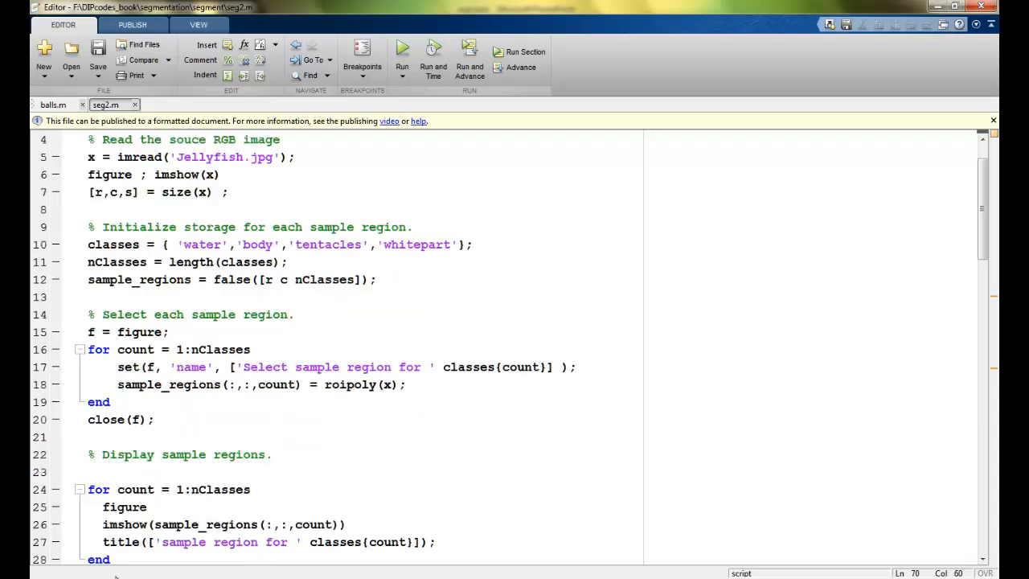
scroll(down, 3)
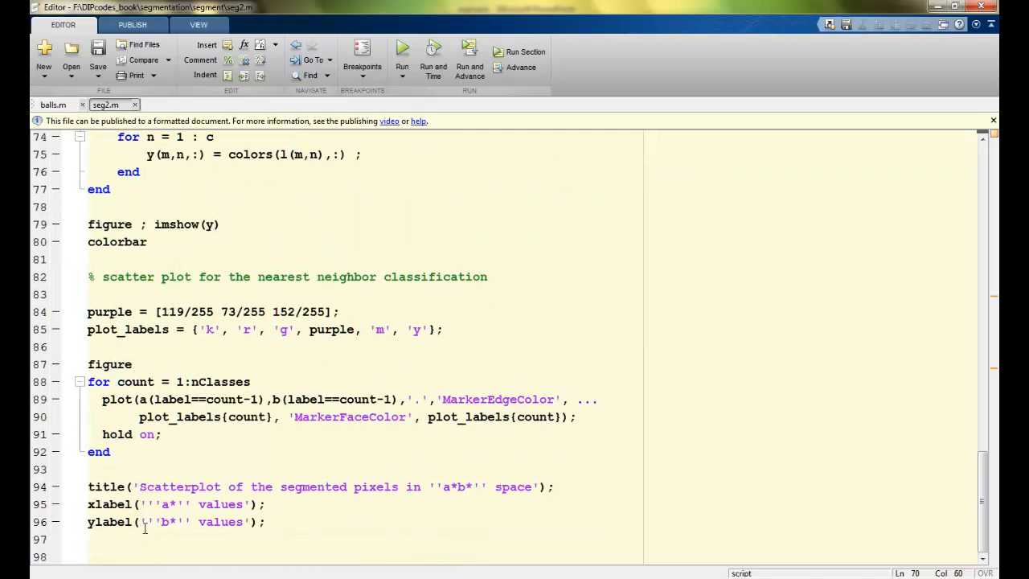
scroll(up, 3)
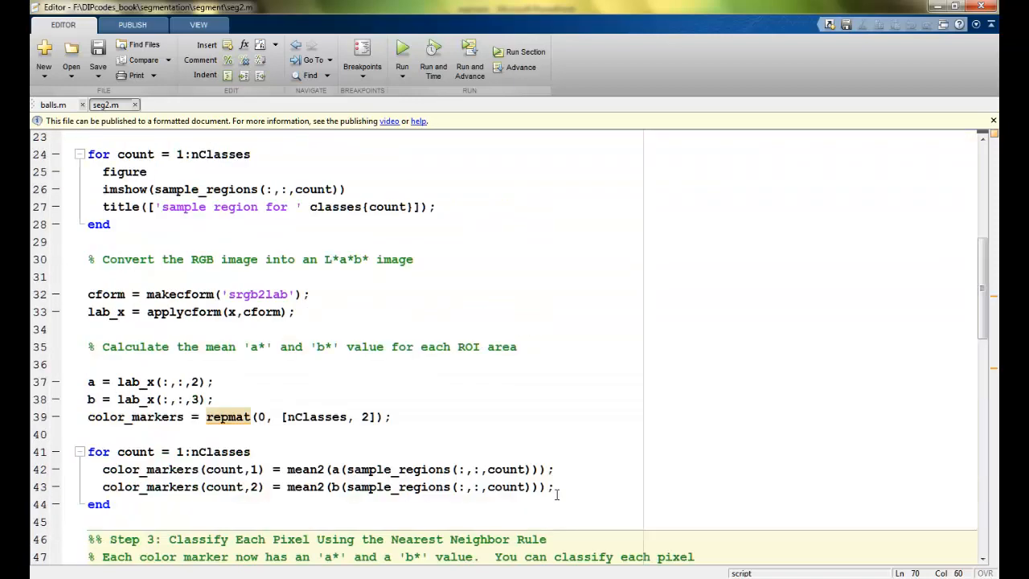